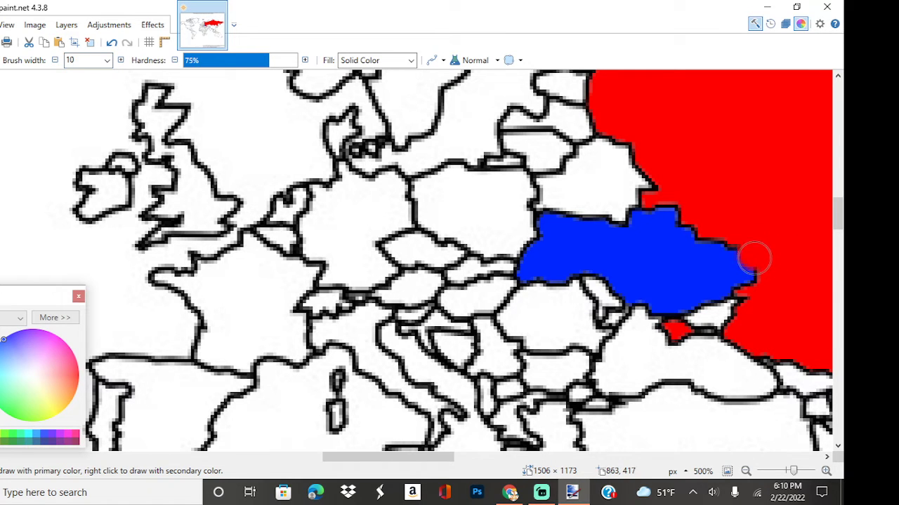
- Paint over eastern and central Ukraine in red and fill Belarus red
drag(755, 258, 761, 280)
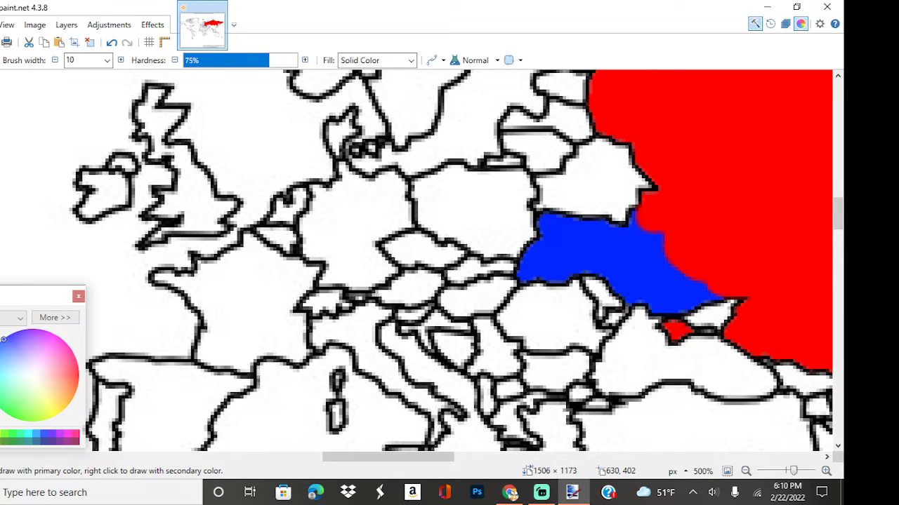
click(606, 187)
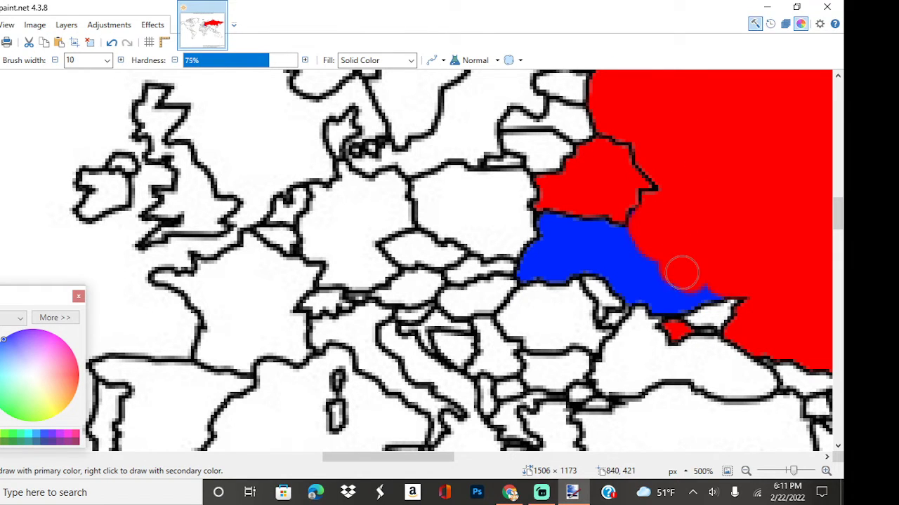
drag(681, 273, 685, 286)
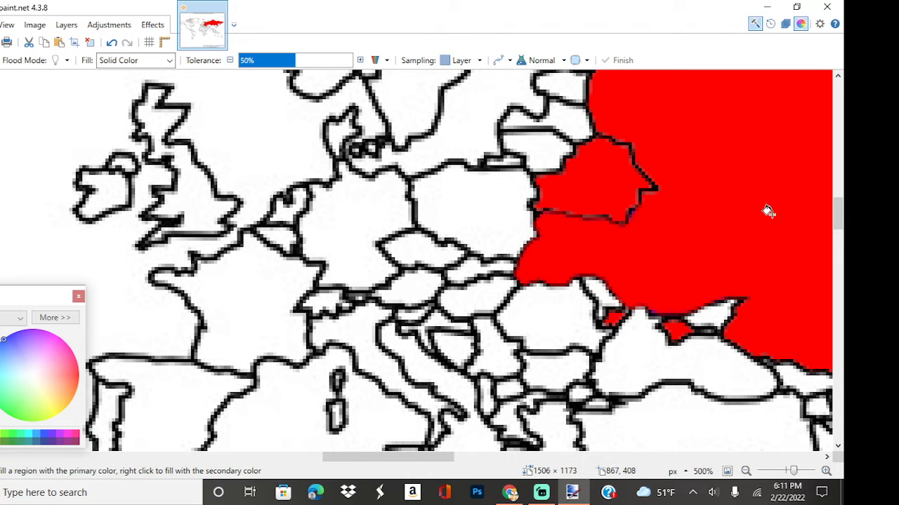
mouse_move(658, 254)
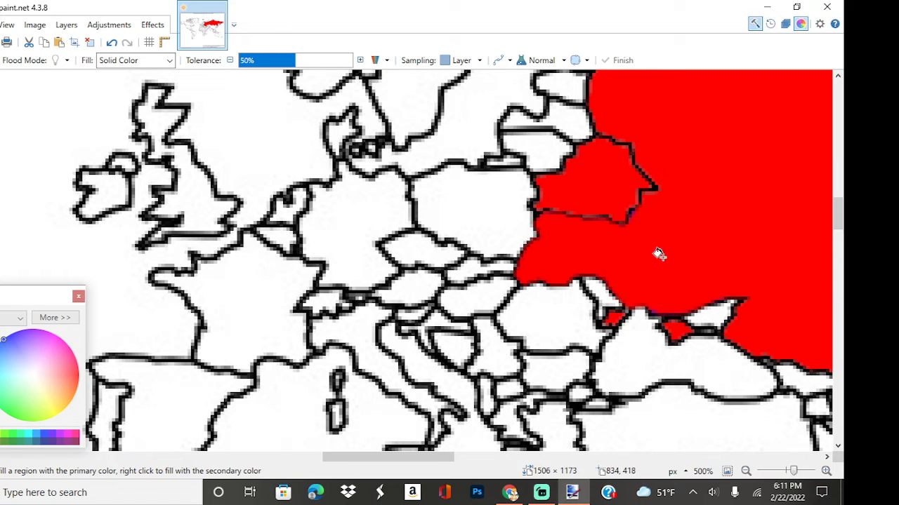
mouse_move(294, 259)
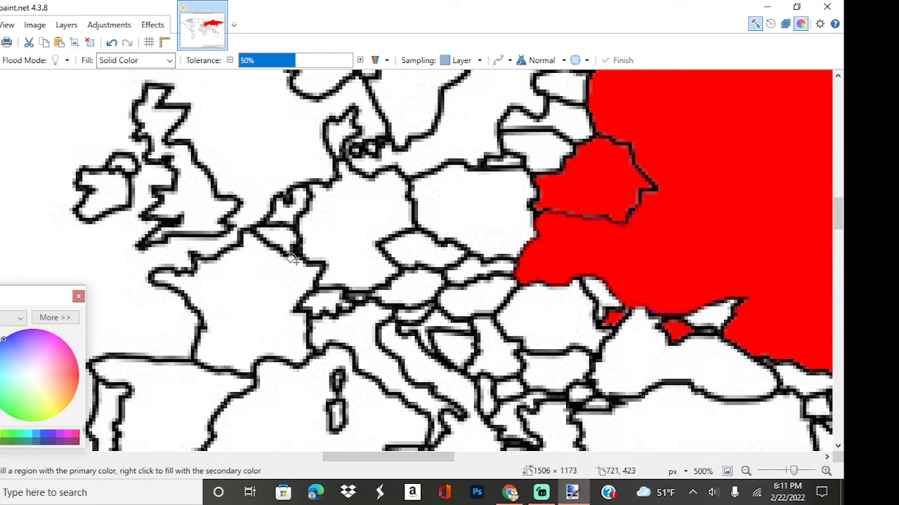
mouse_move(531, 171)
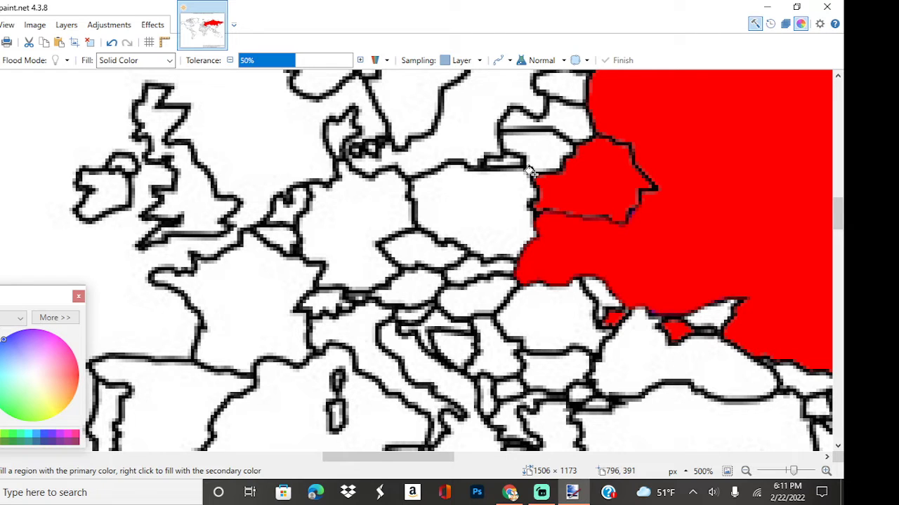
- Bucket-fill Poland blue next to the red eastern bloc
click(466, 219)
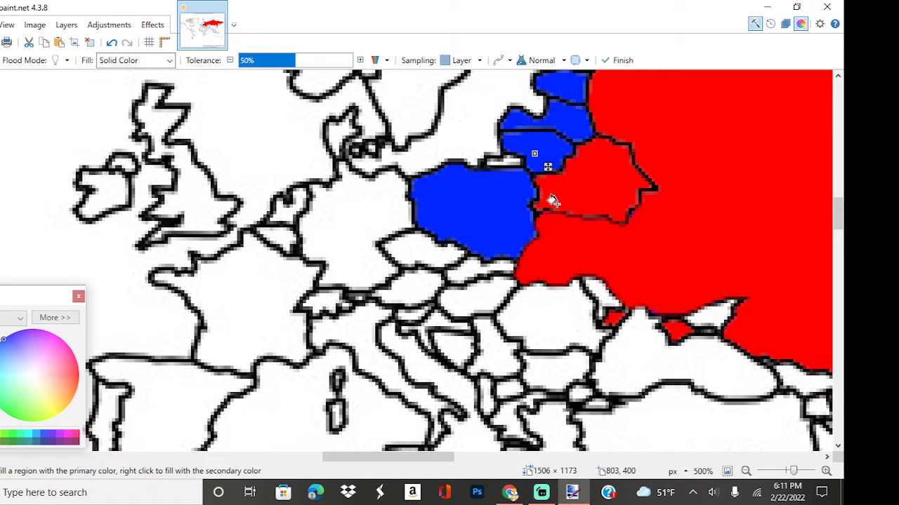
mouse_move(545, 330)
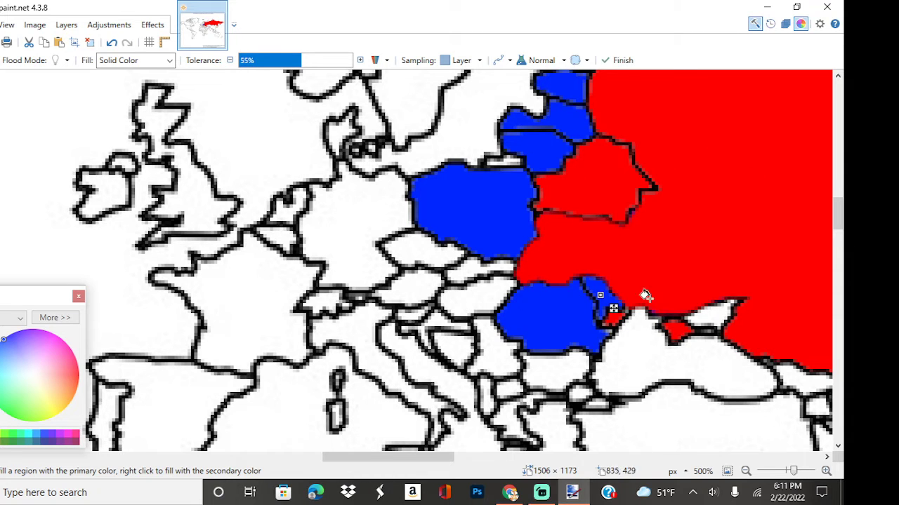
mouse_move(662, 87)
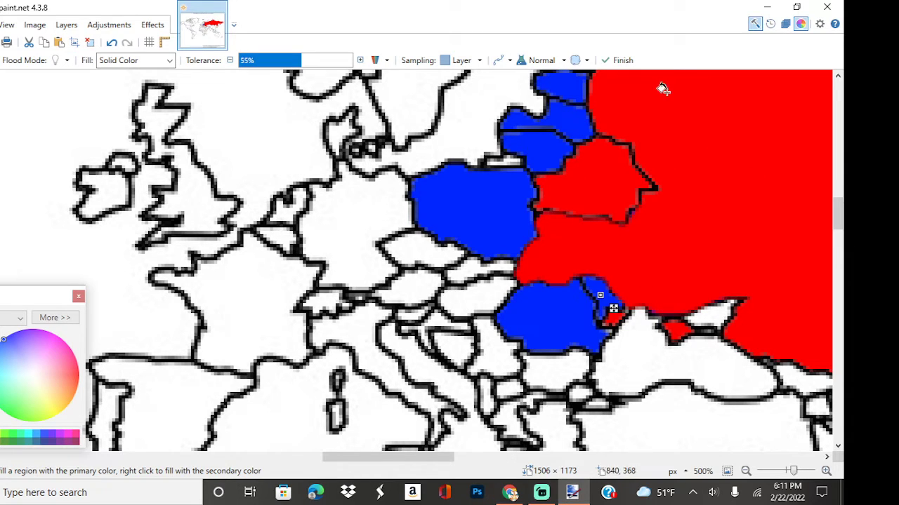
mouse_move(382, 436)
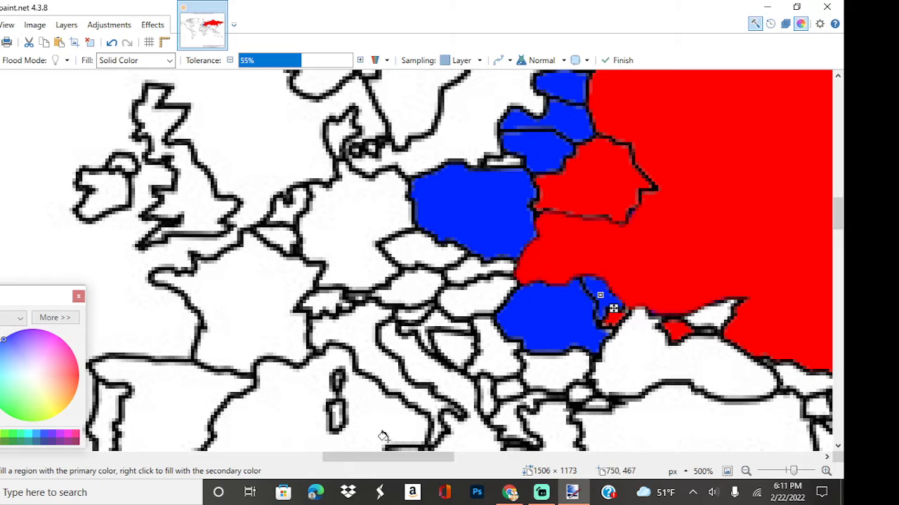
mouse_move(223, 246)
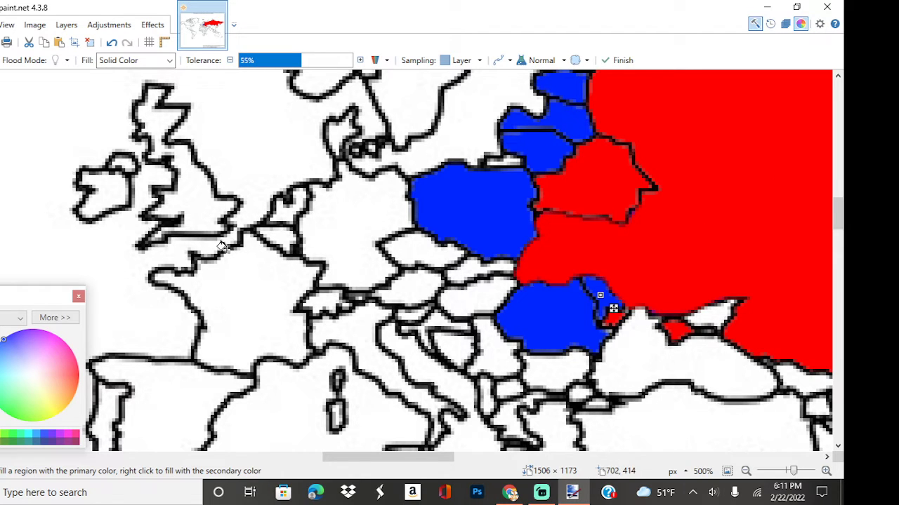
mouse_move(467, 200)
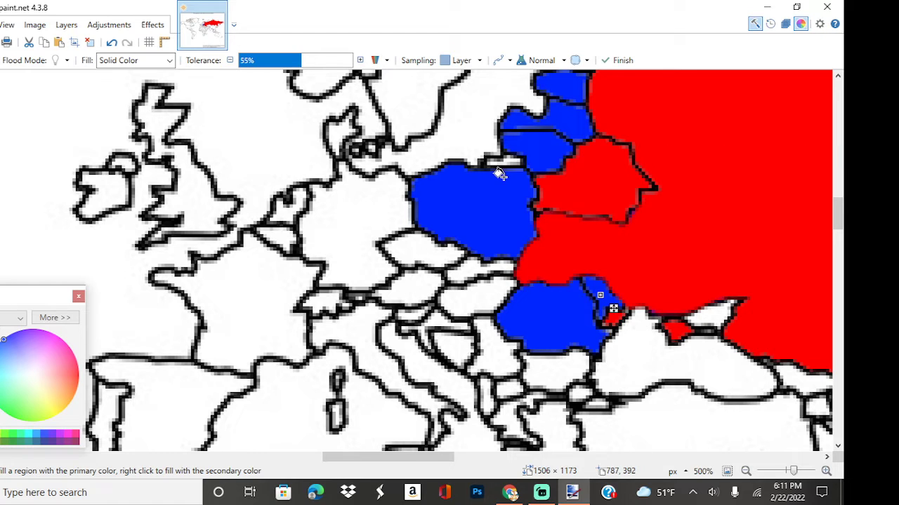
mouse_move(609, 258)
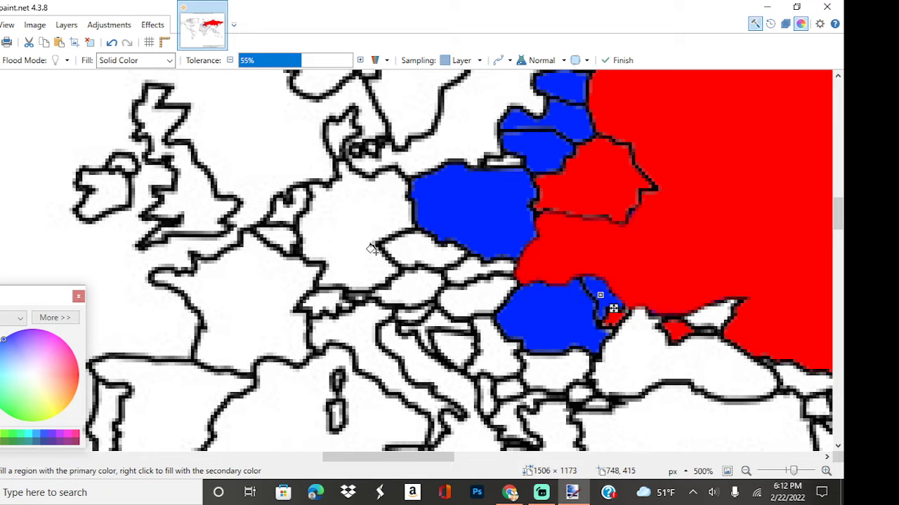
mouse_move(526, 195)
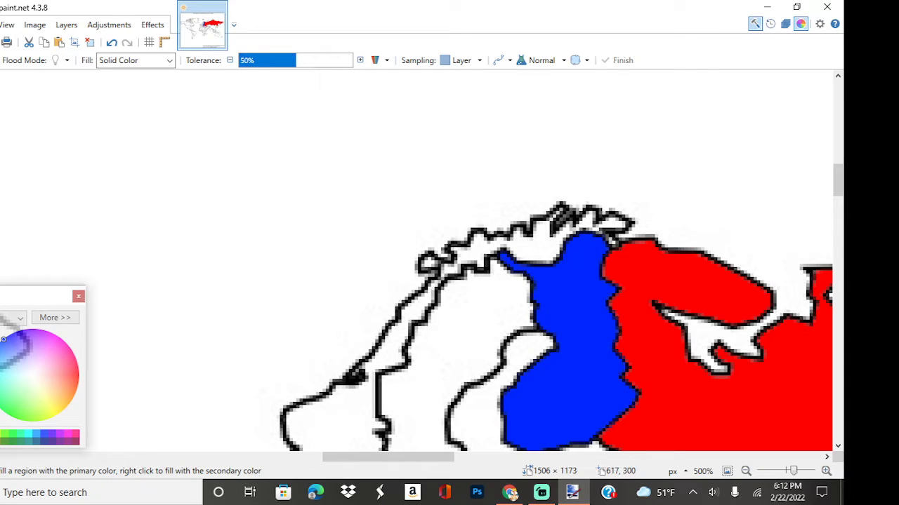
- Brush red strokes across eastern and northern Finland, pushing Russia's border westward
click(755, 23)
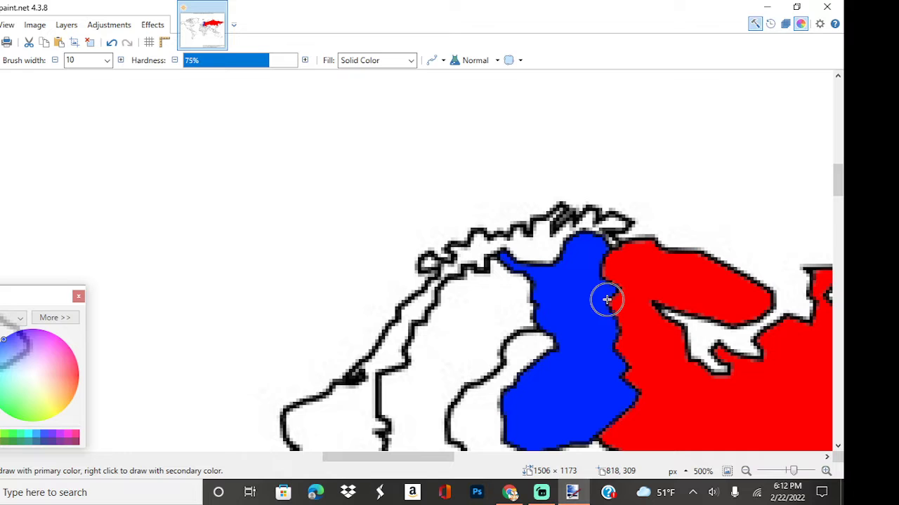
drag(606, 300, 629, 413)
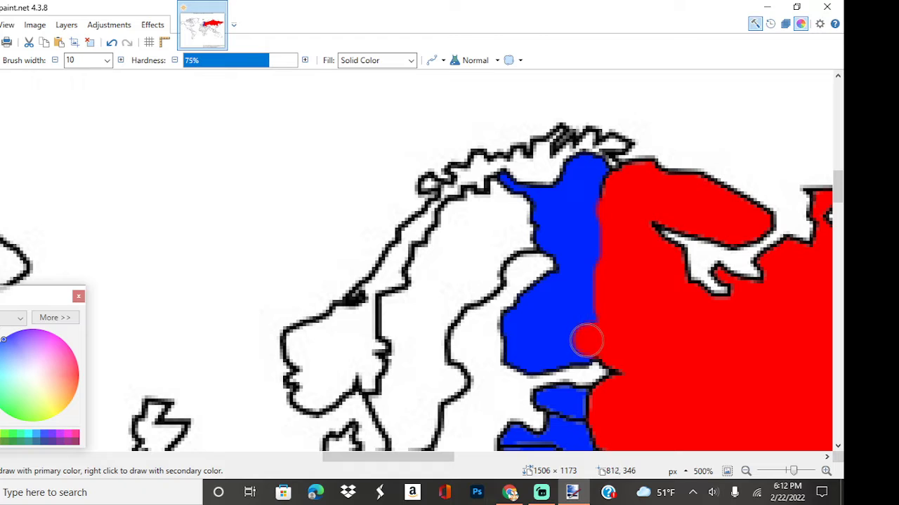
drag(587, 341, 604, 244)
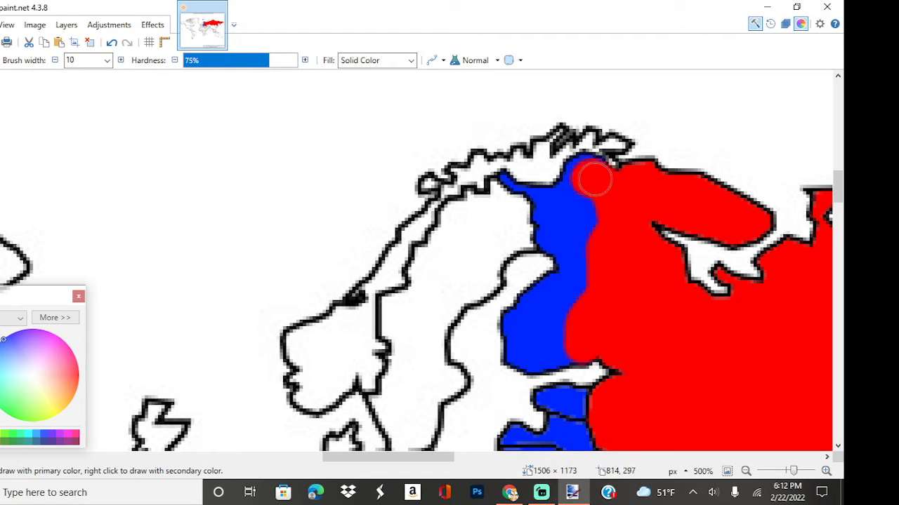
drag(592, 180, 590, 280)
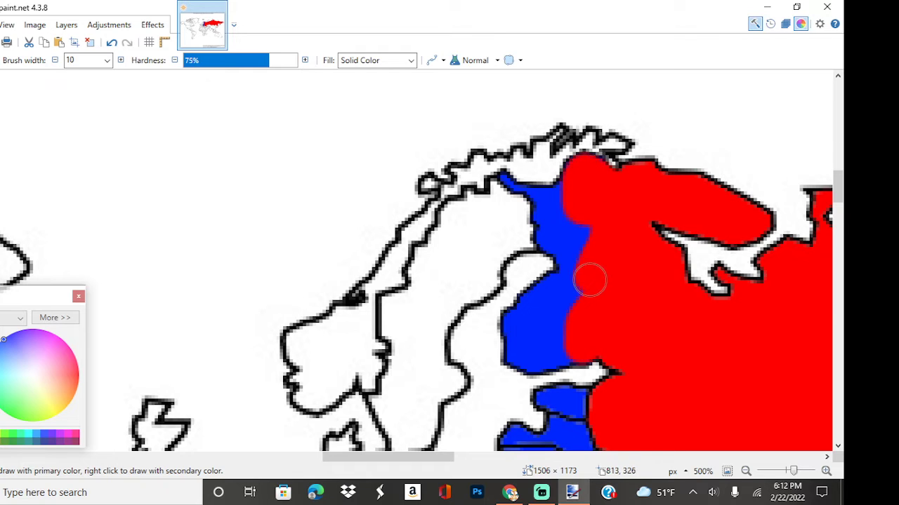
drag(590, 279, 554, 351)
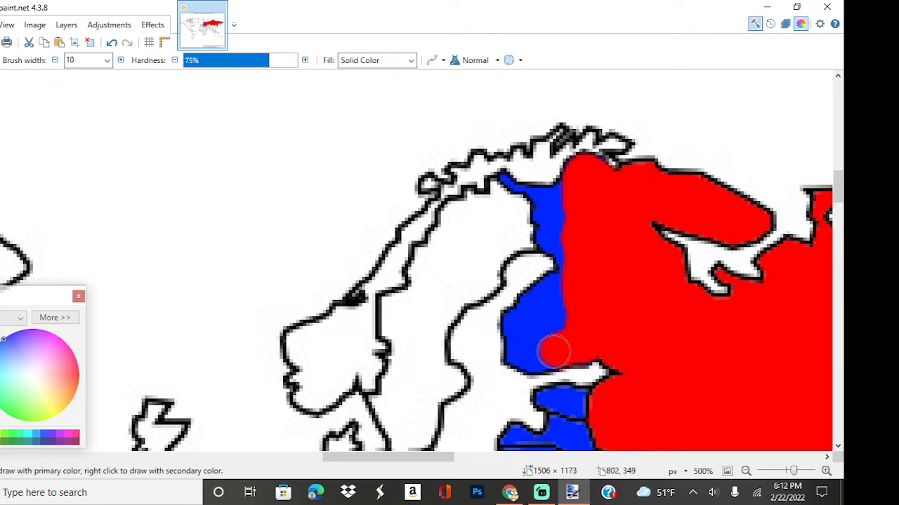
click(555, 351)
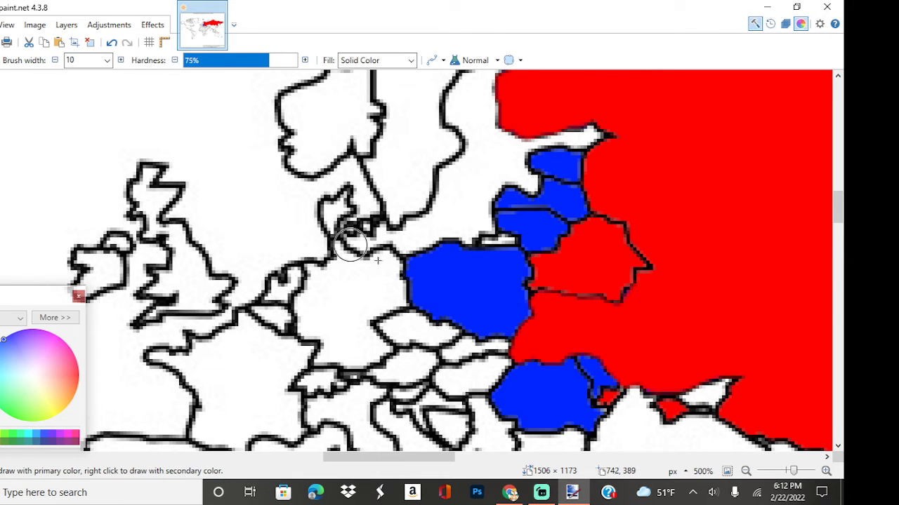
- Bucket-fill France, Germany and Ireland blue to widen the western bloc
drag(351, 246, 660, 241)
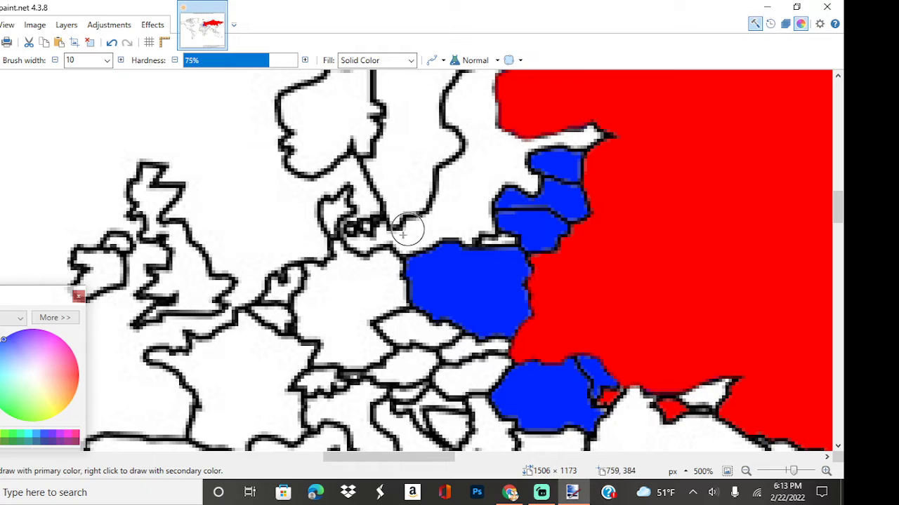
mouse_move(386, 223)
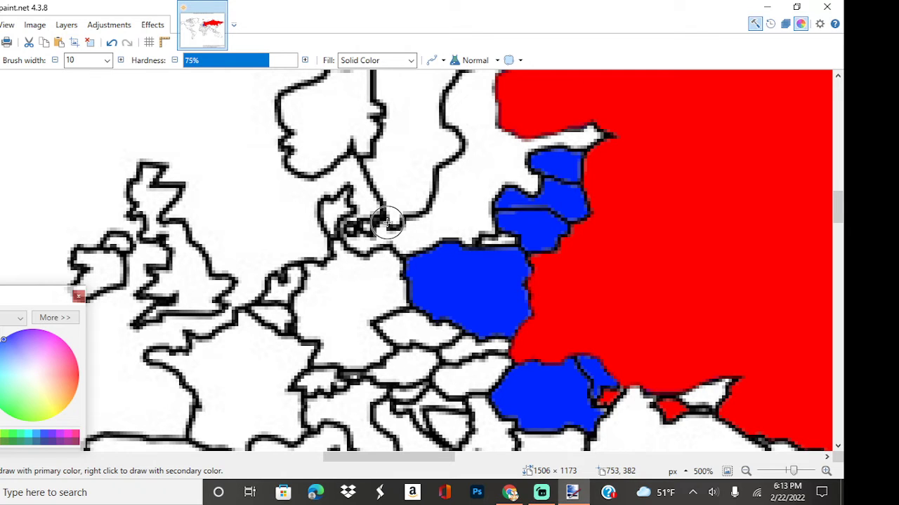
mouse_move(255, 230)
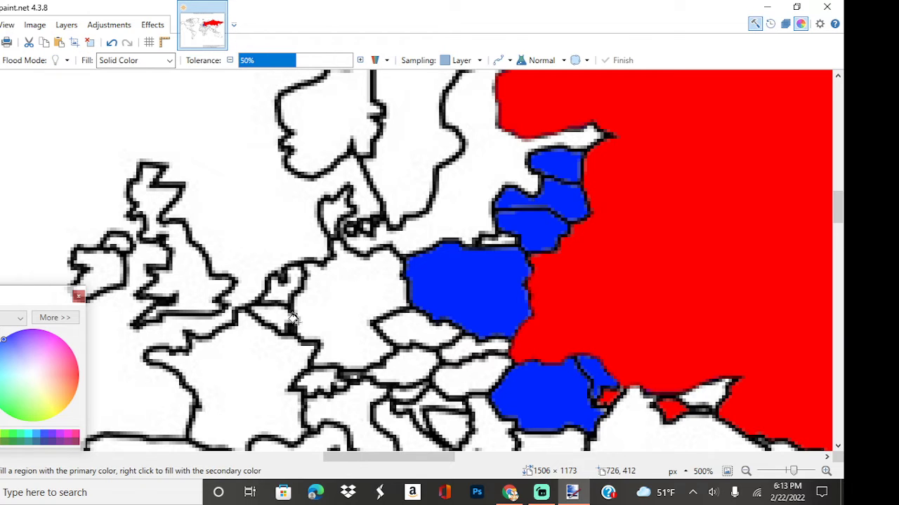
click(357, 309)
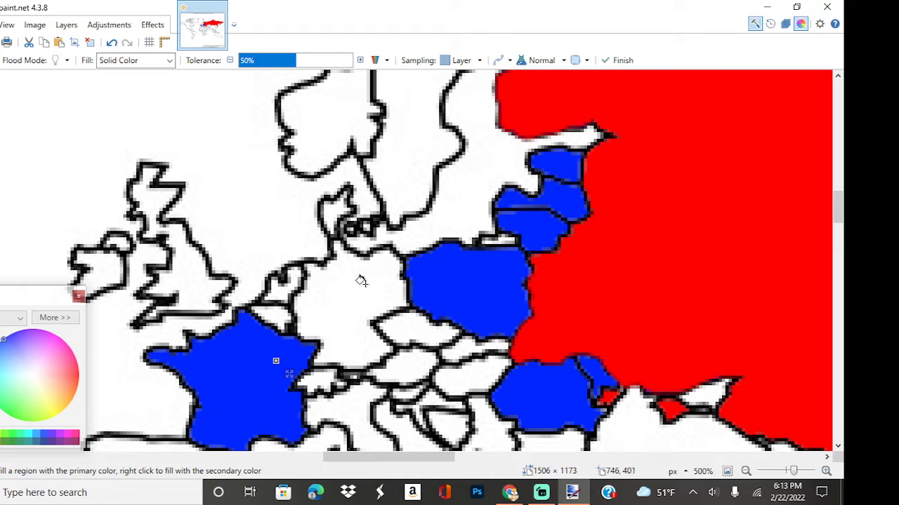
click(177, 281)
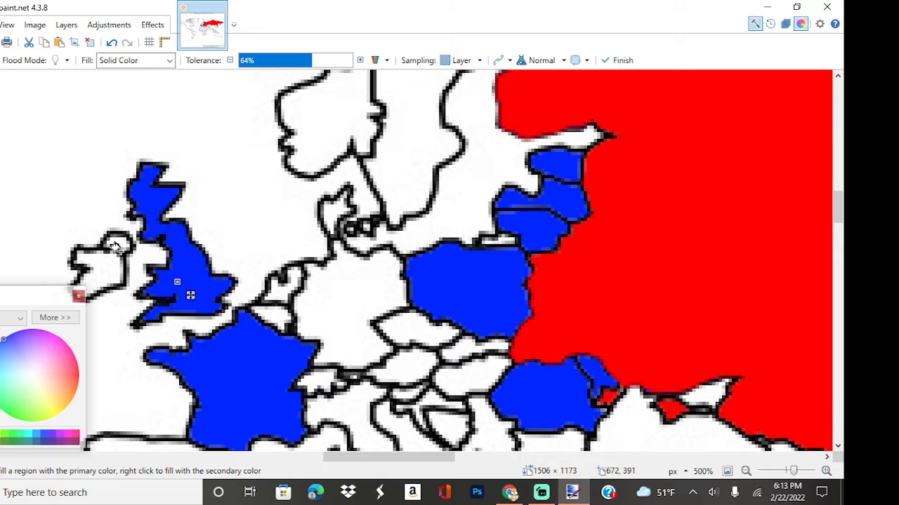
click(278, 66)
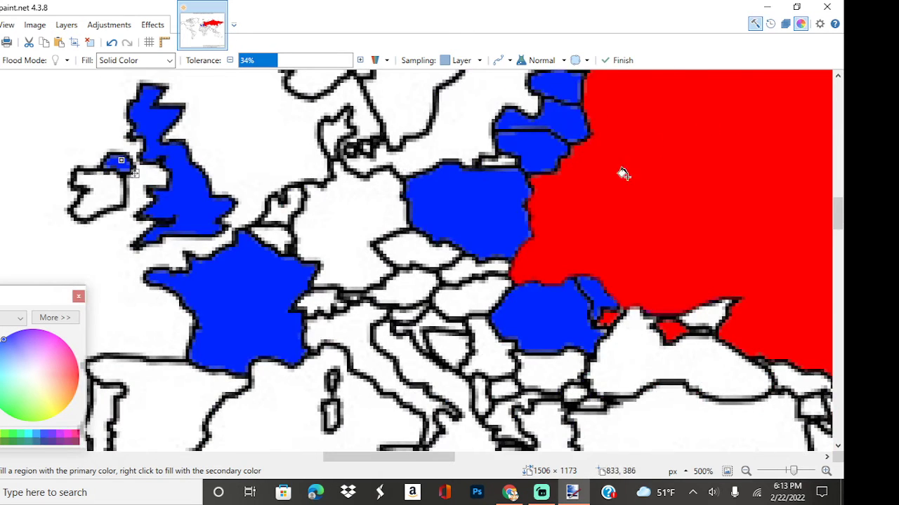
mouse_move(509, 492)
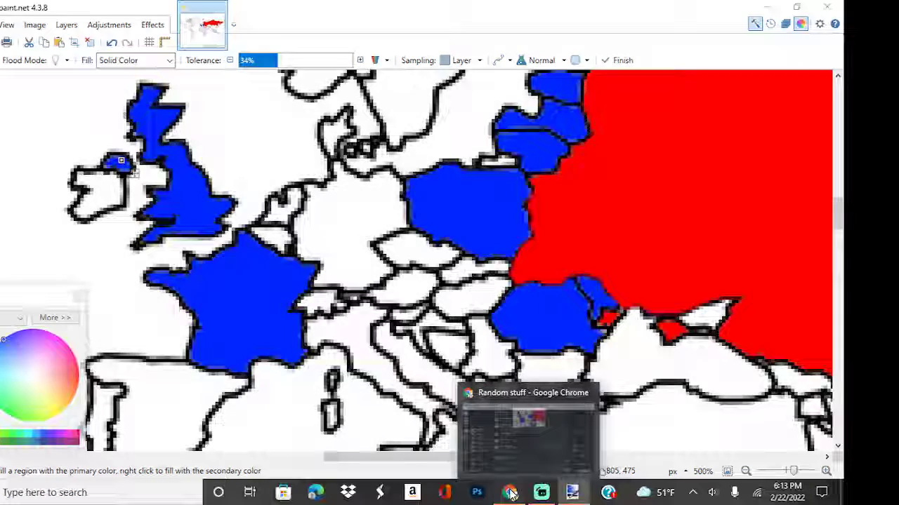
- Search Google for "fire png" in Chrome and open one of the flame image results
click(511, 491)
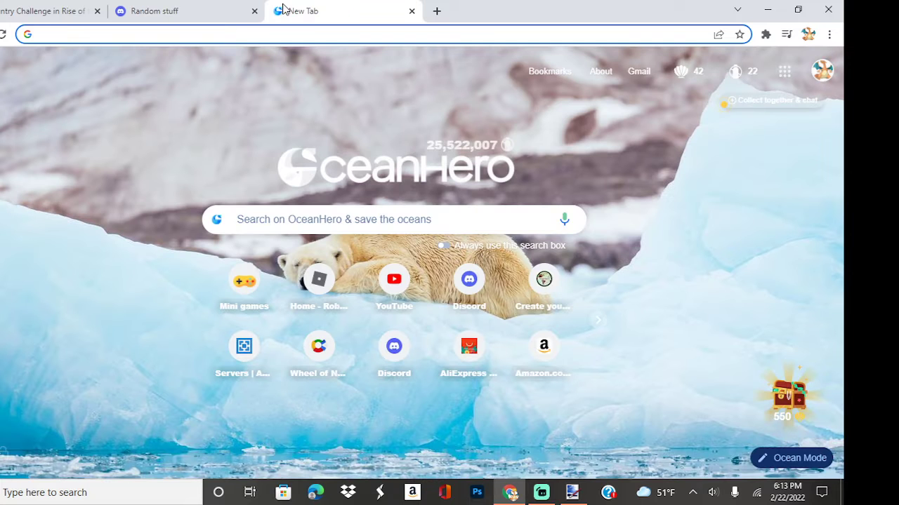
text(fire pn)
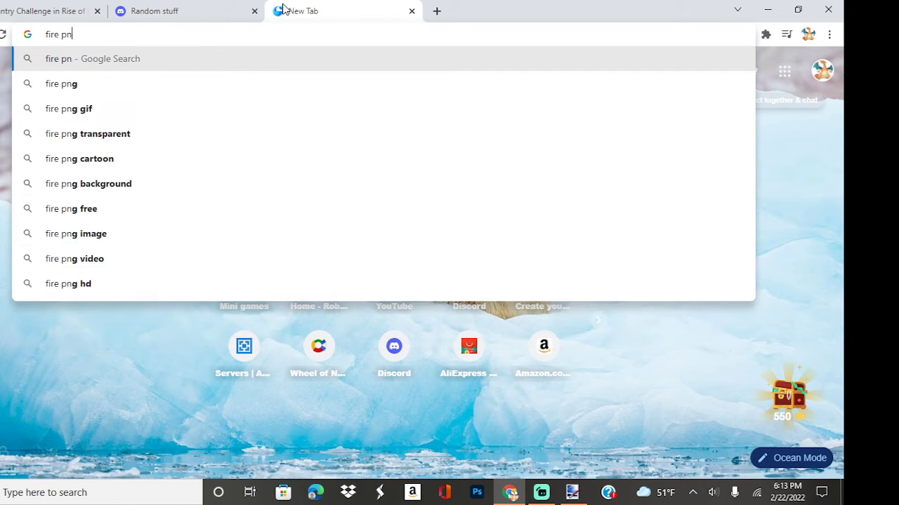
key(Enter)
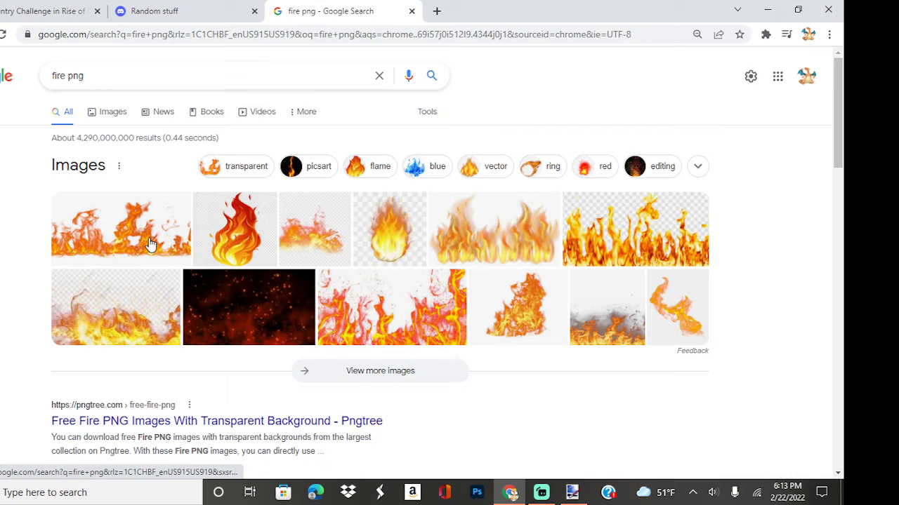
click(112, 112)
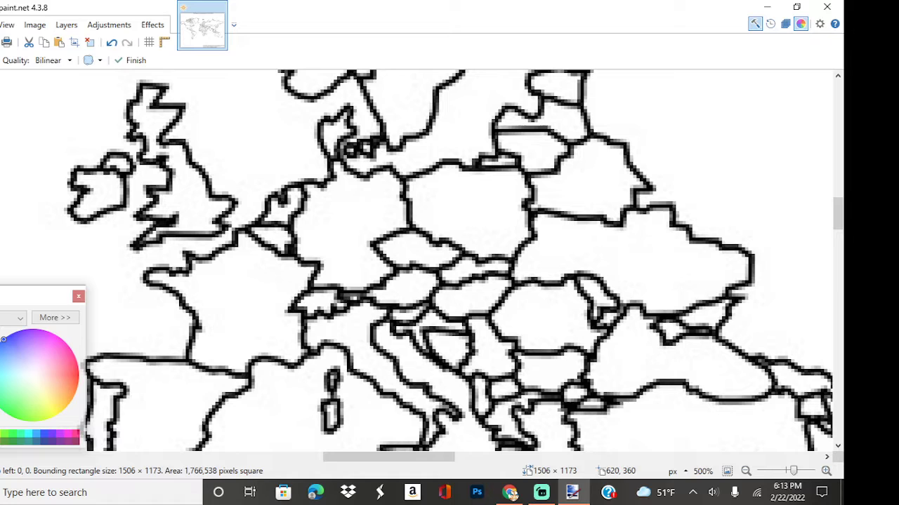
- Bucket-fill Belarus, Ukraine and the eastern territory red again
click(677, 230)
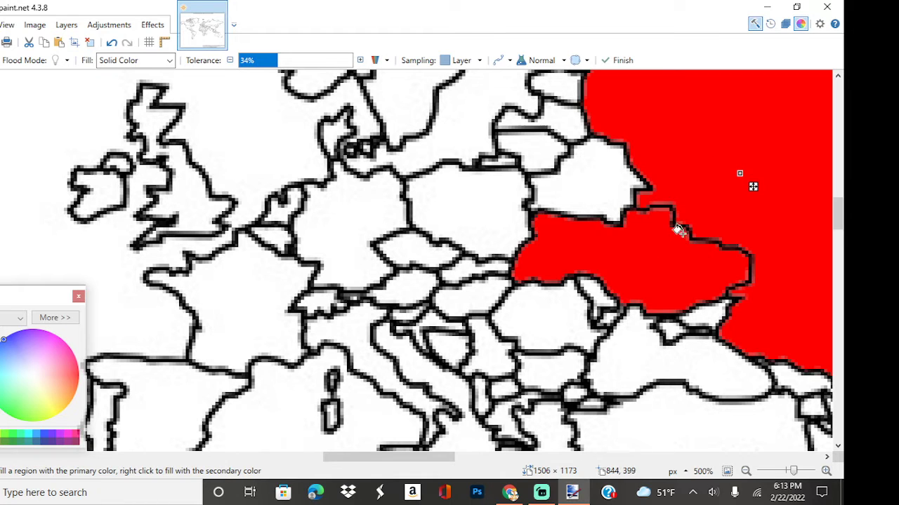
click(593, 180)
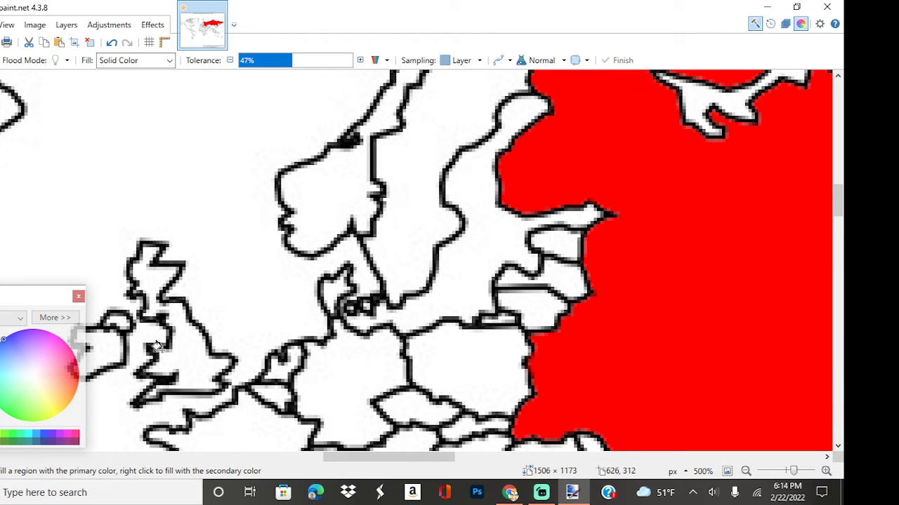
click(168, 330)
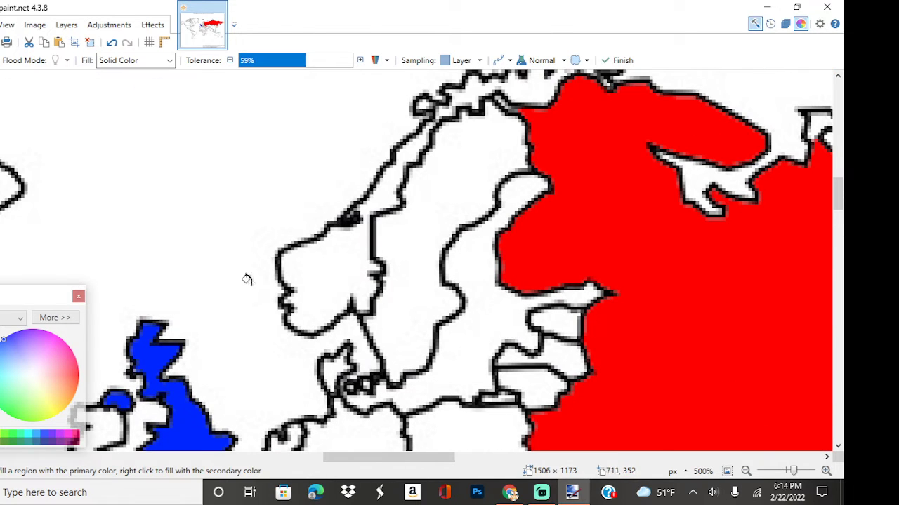
- Fill Norway and the Arctic islands north of it blue
click(314, 272)
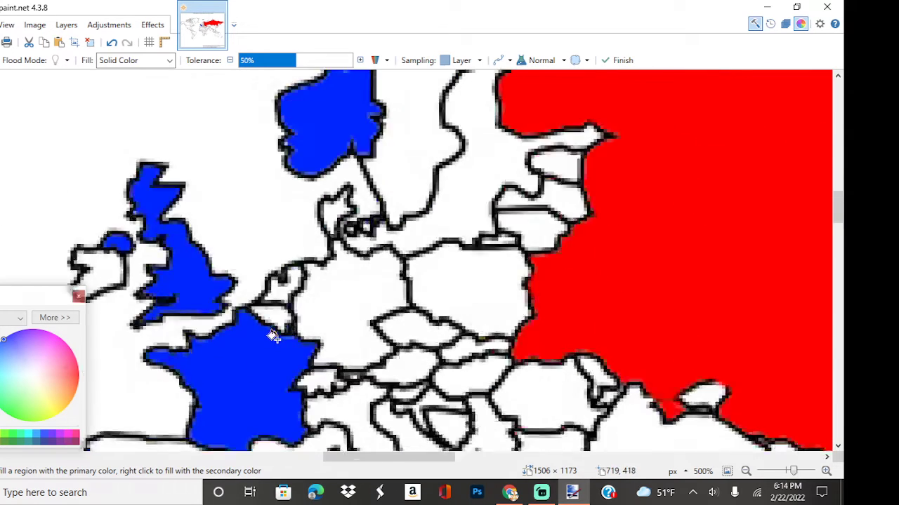
scroll(down, 3)
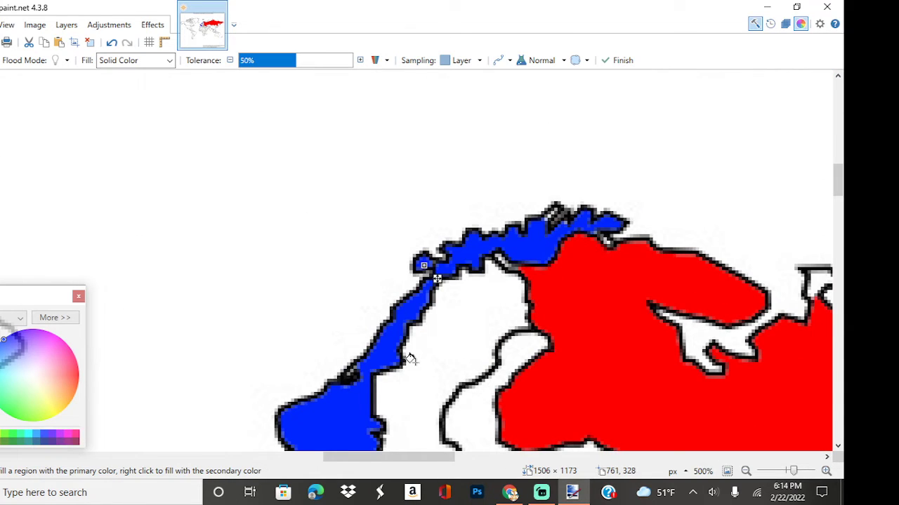
mouse_move(527, 481)
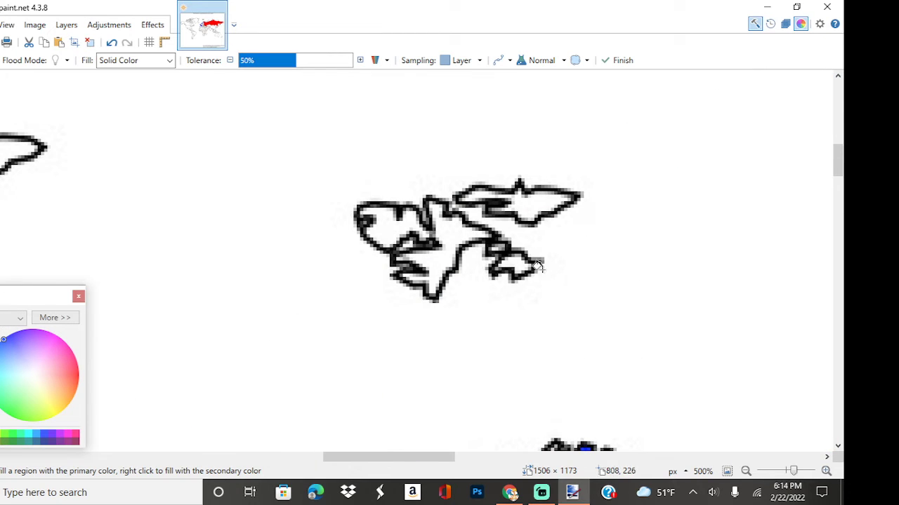
click(536, 211)
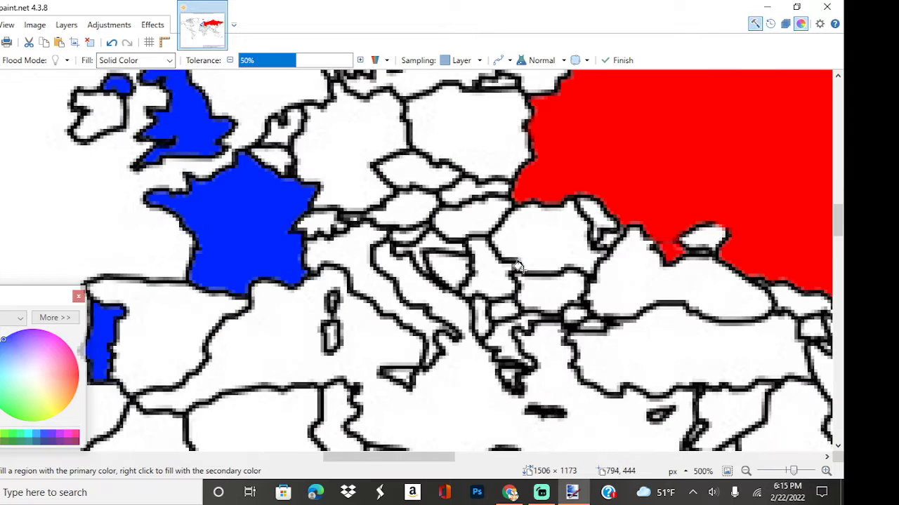
mouse_move(485, 98)
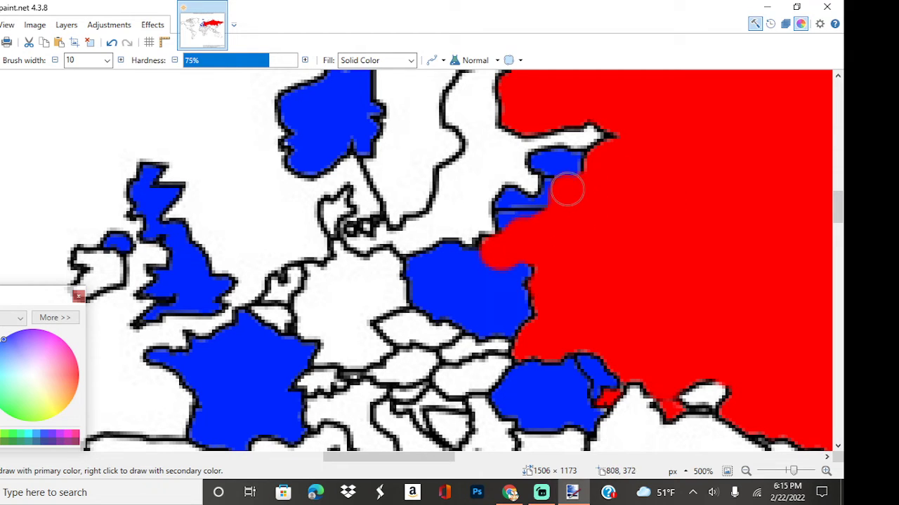
mouse_move(559, 172)
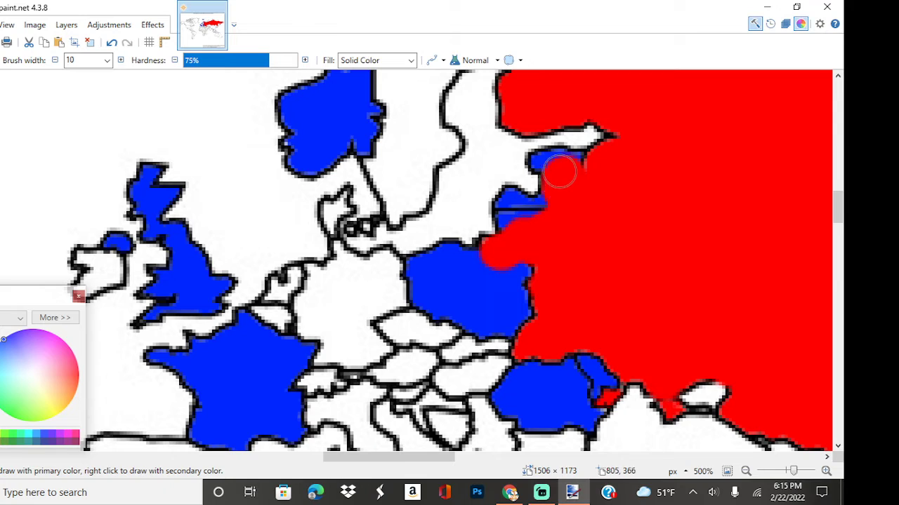
- Paint the Baltic states red and extend the red over eastern Poland
drag(558, 172, 517, 226)
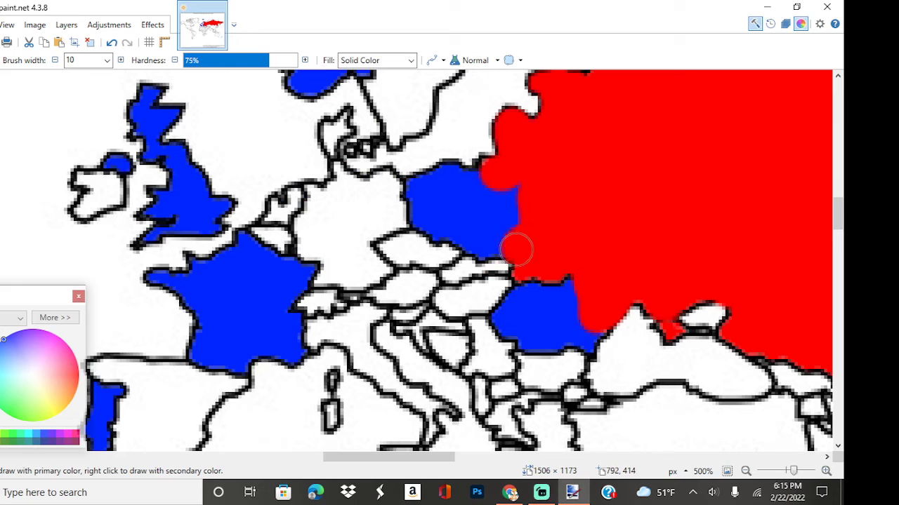
drag(516, 249, 513, 218)
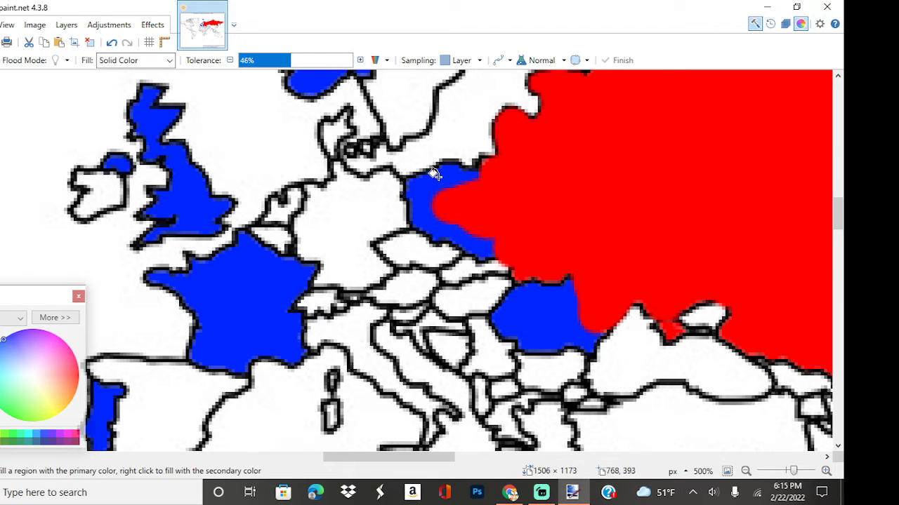
- Fill the rest of Poland red and paint red over Romania
click(435, 197)
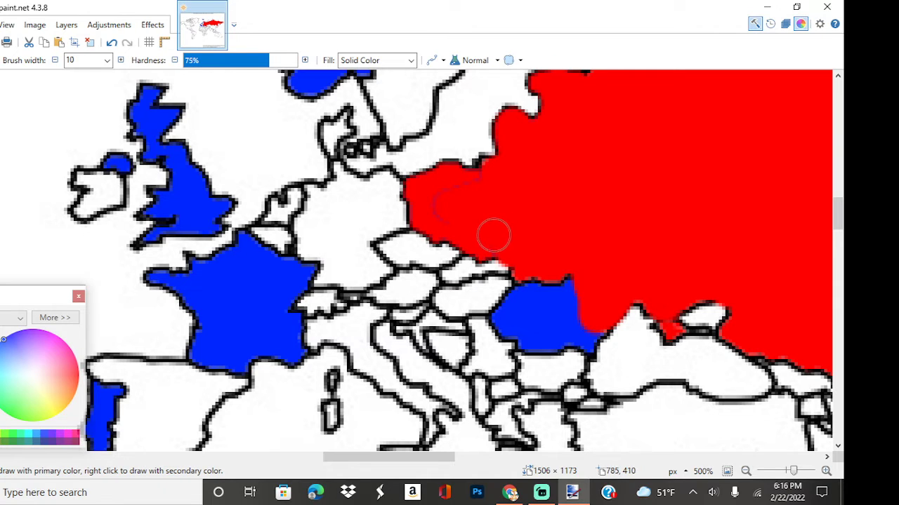
mouse_move(503, 184)
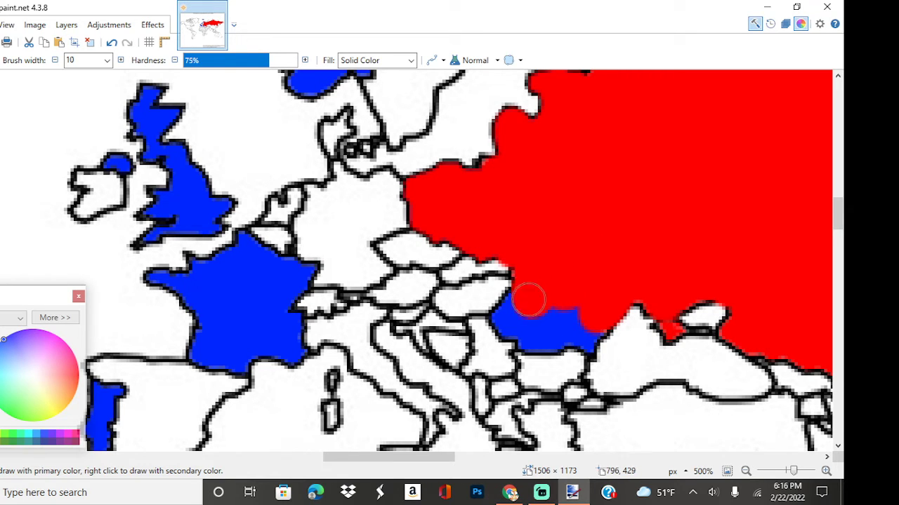
click(519, 306)
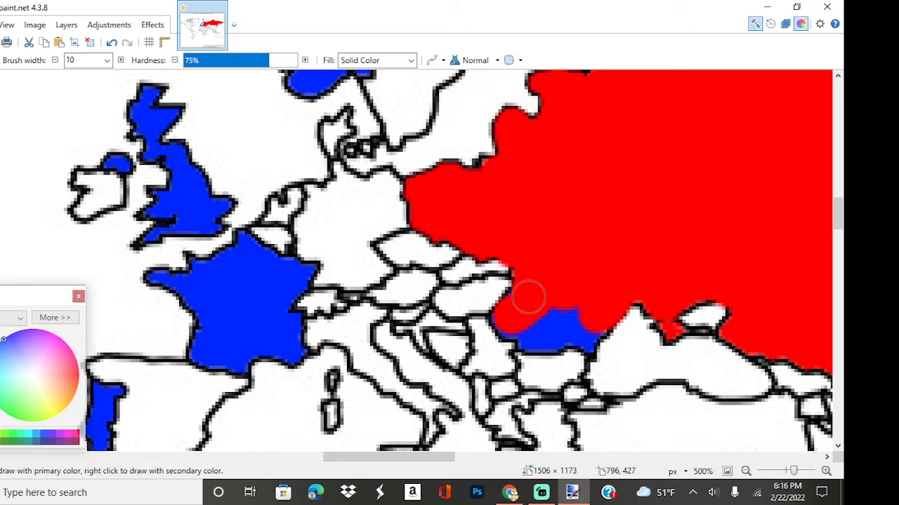
mouse_move(511, 326)
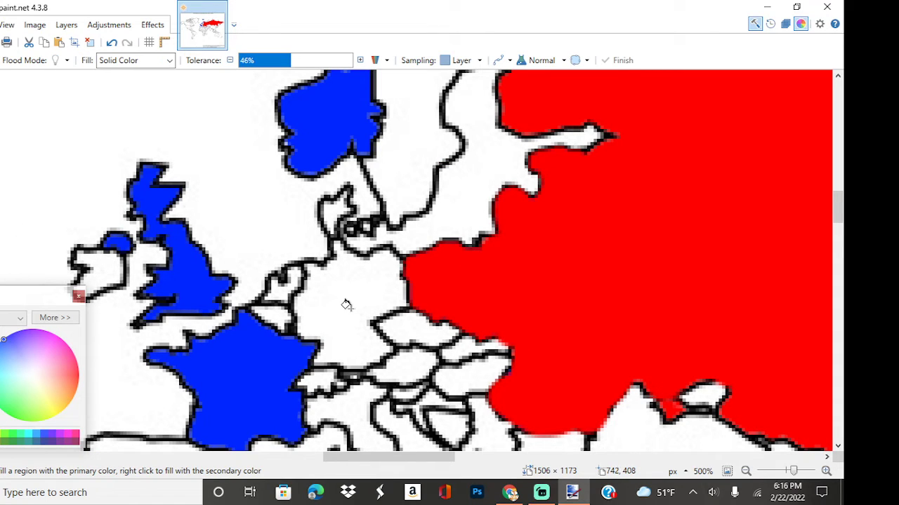
mouse_move(349, 167)
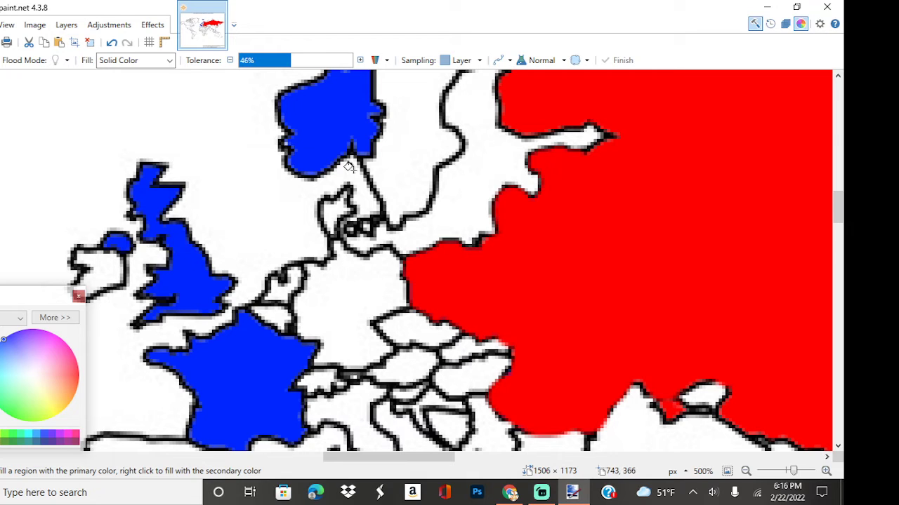
mouse_move(386, 287)
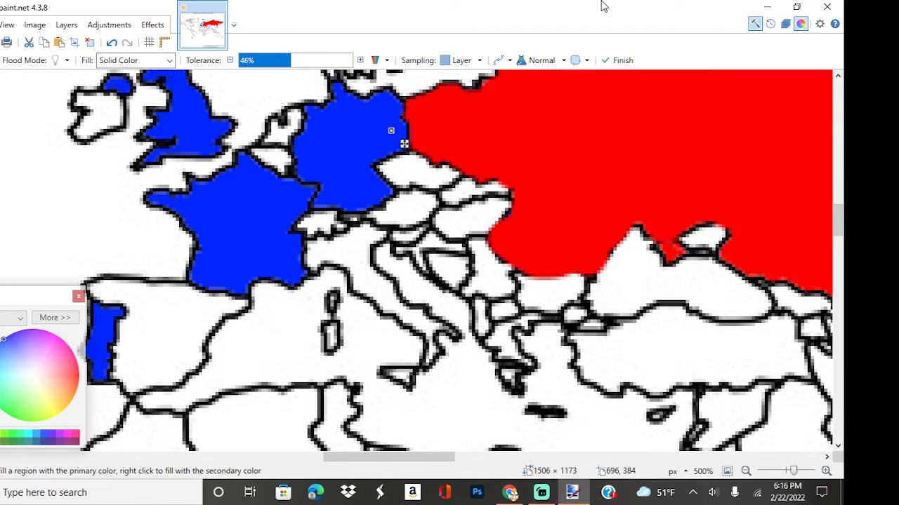
mouse_move(772, 132)
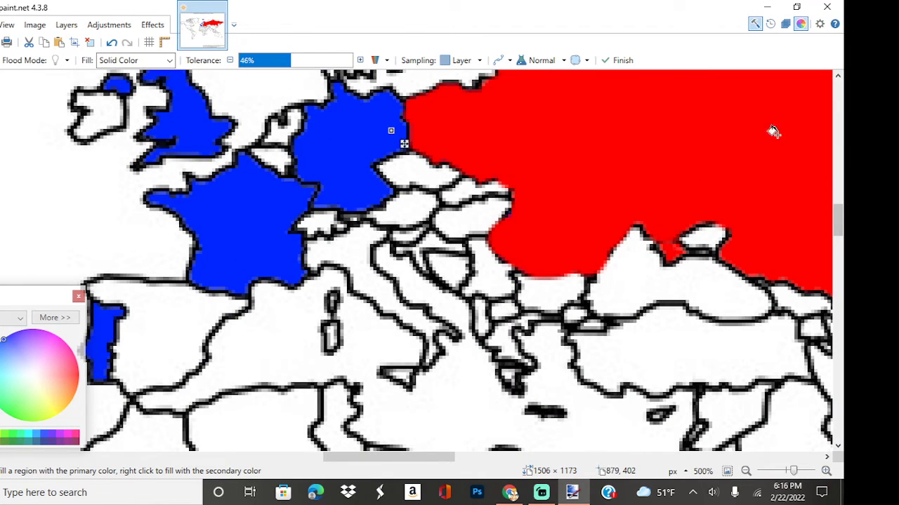
- Bucket-fill Germany blue alongside Britain and France
click(358, 270)
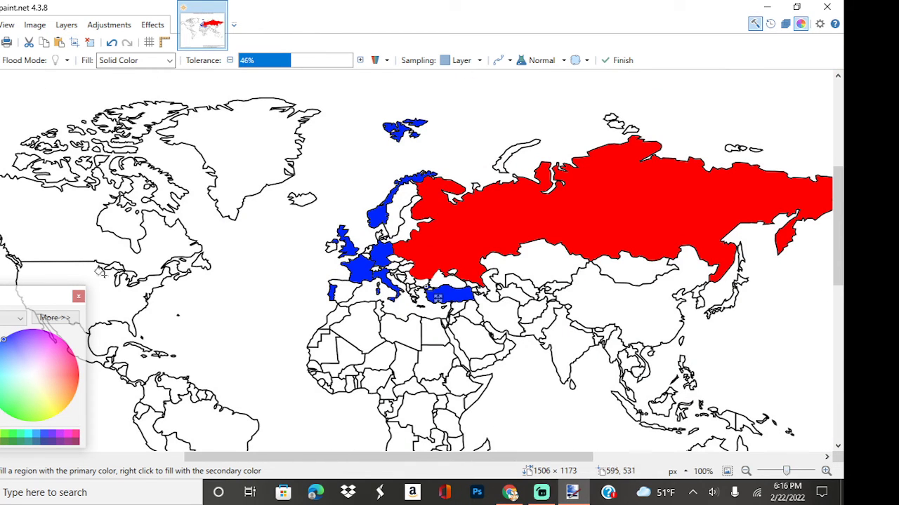
mouse_move(160, 345)
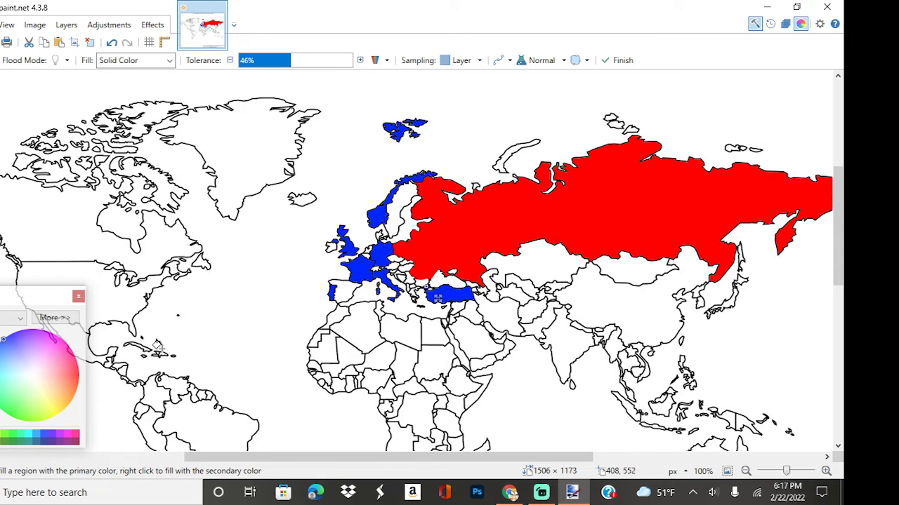
mouse_move(382, 204)
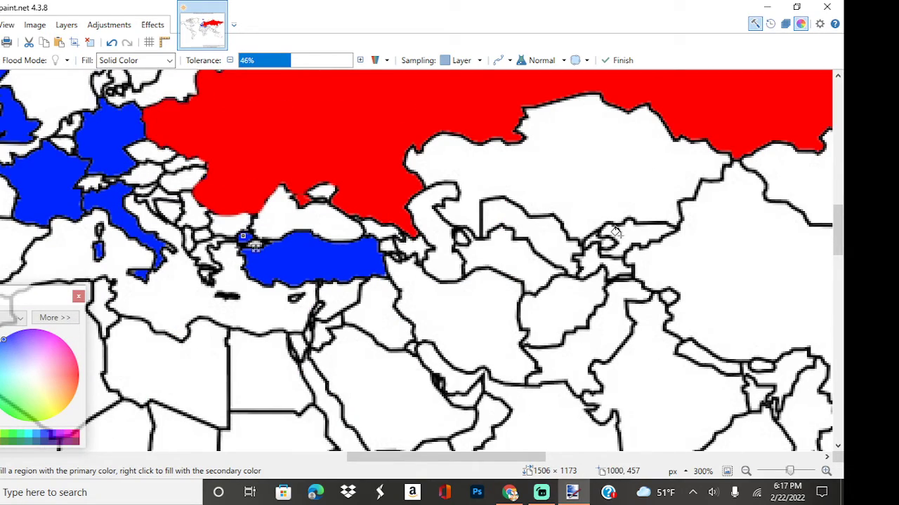
- Fill India and the region east of it blue, then a Central Asian country and one east of Turkey red
scroll(down, 3)
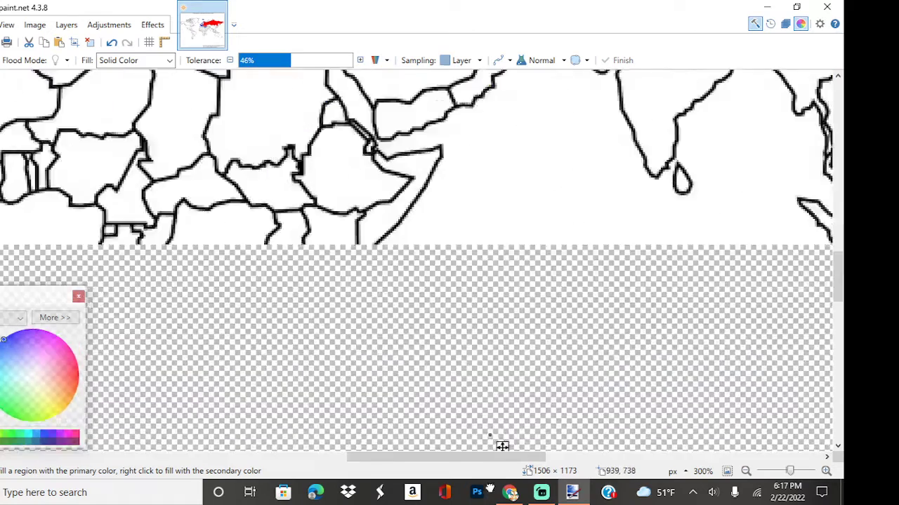
click(620, 162)
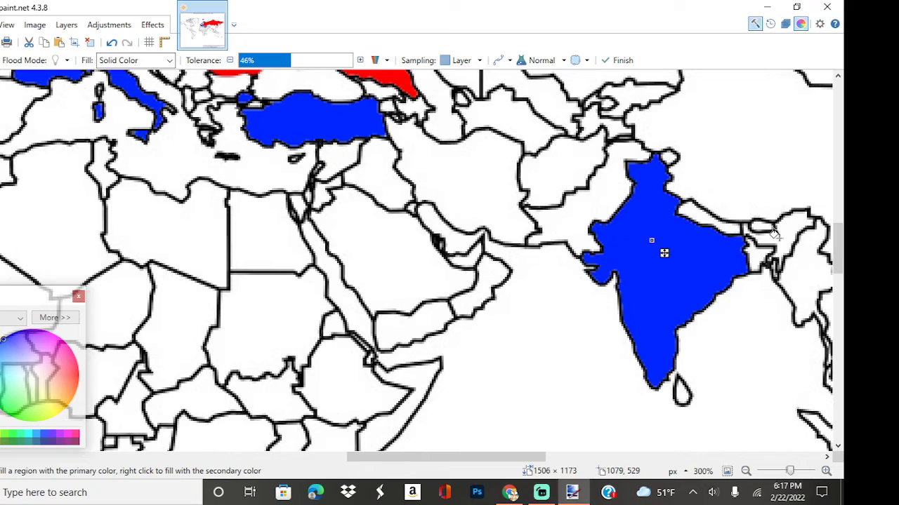
click(758, 245)
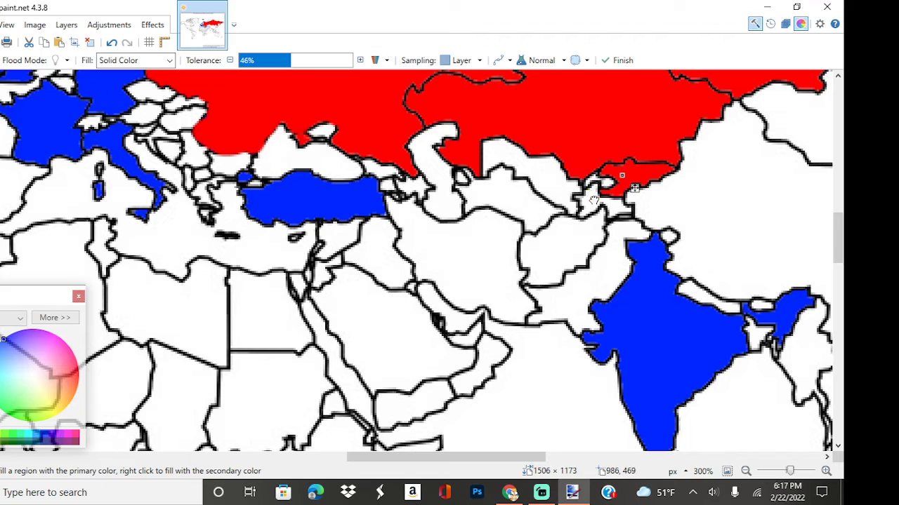
click(601, 207)
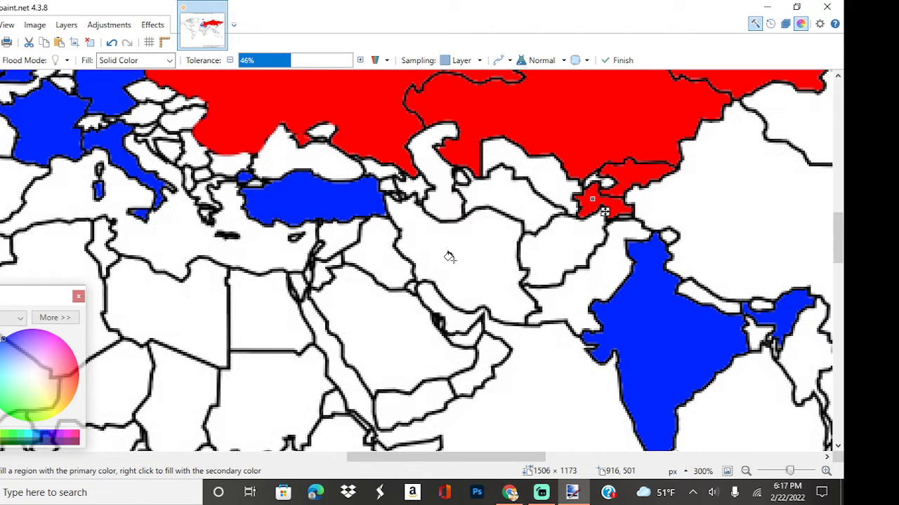
mouse_move(381, 184)
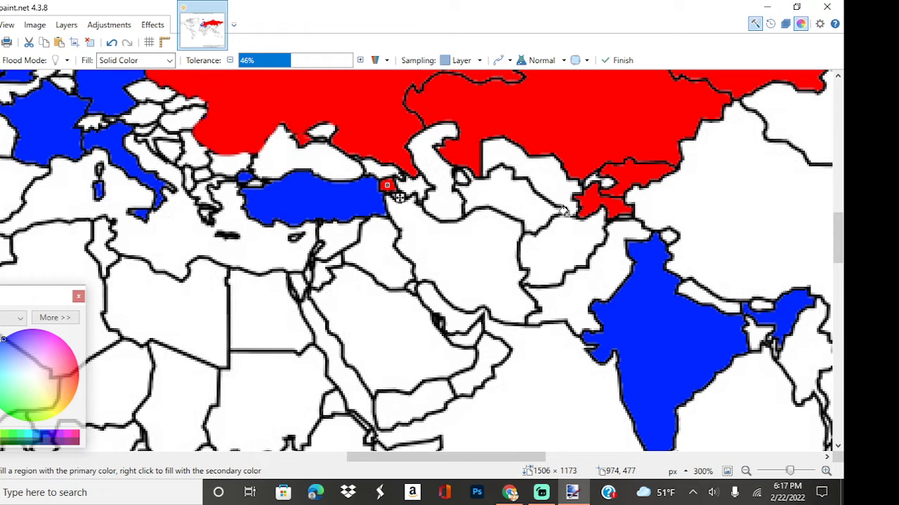
click(617, 281)
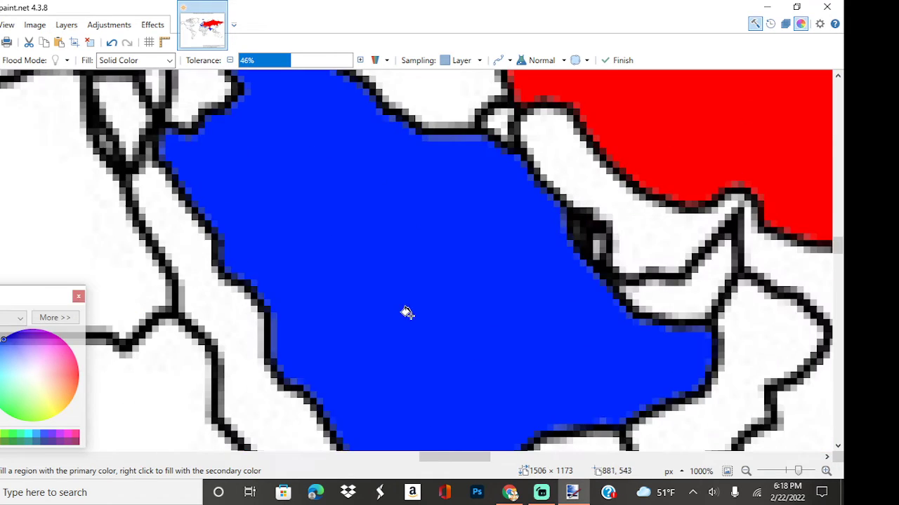
mouse_move(742, 435)
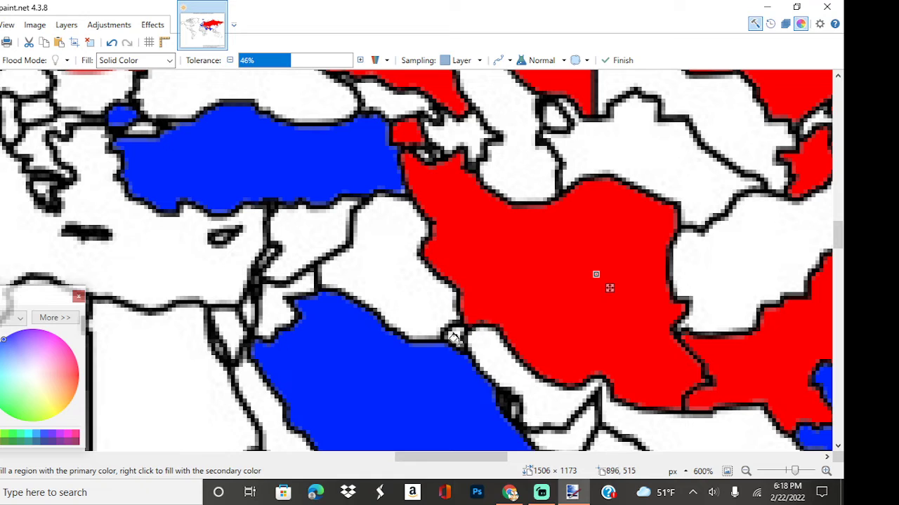
mouse_move(581, 348)
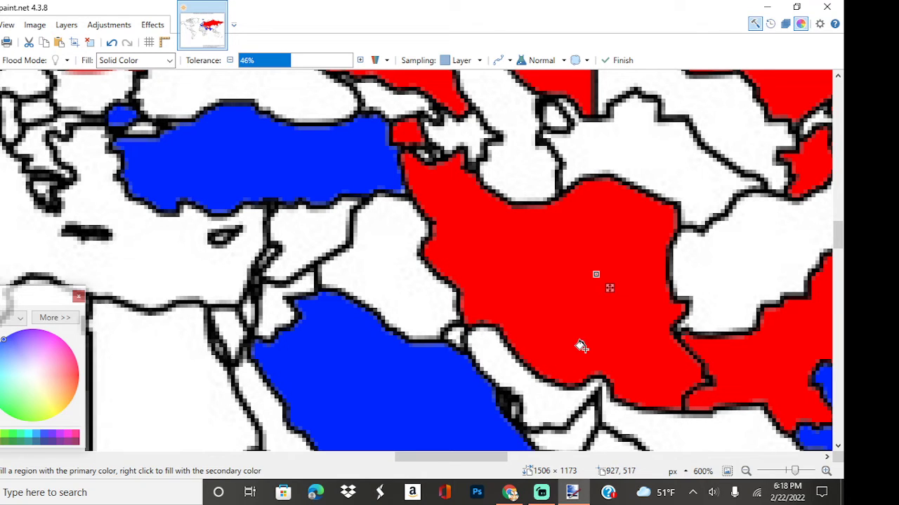
mouse_move(578, 402)
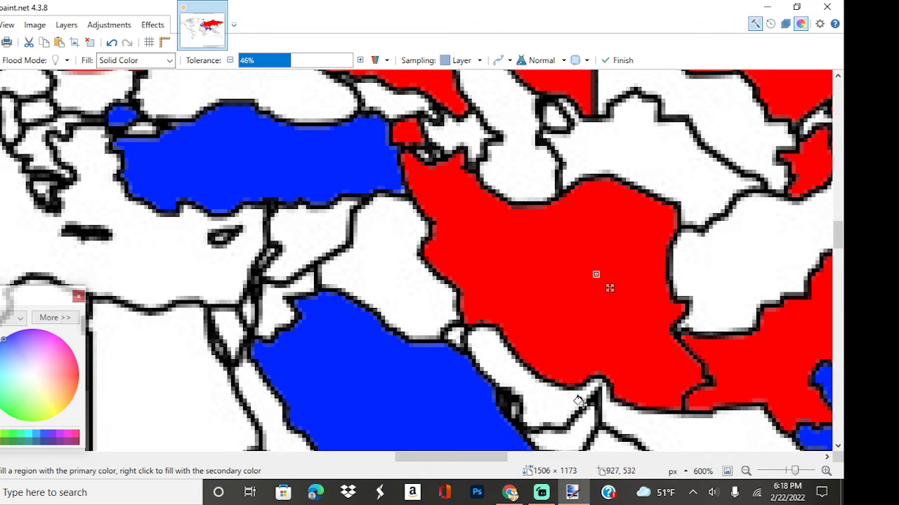
mouse_move(432, 311)
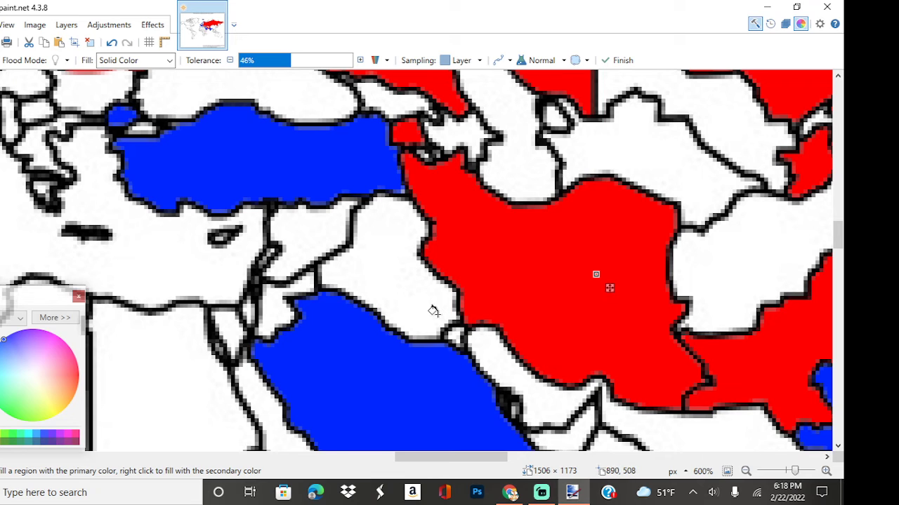
mouse_move(523, 334)
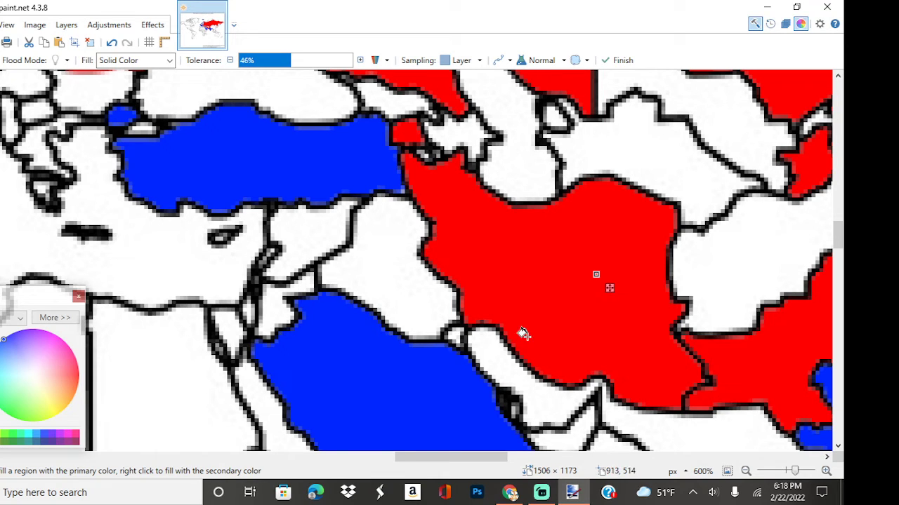
mouse_move(615, 321)
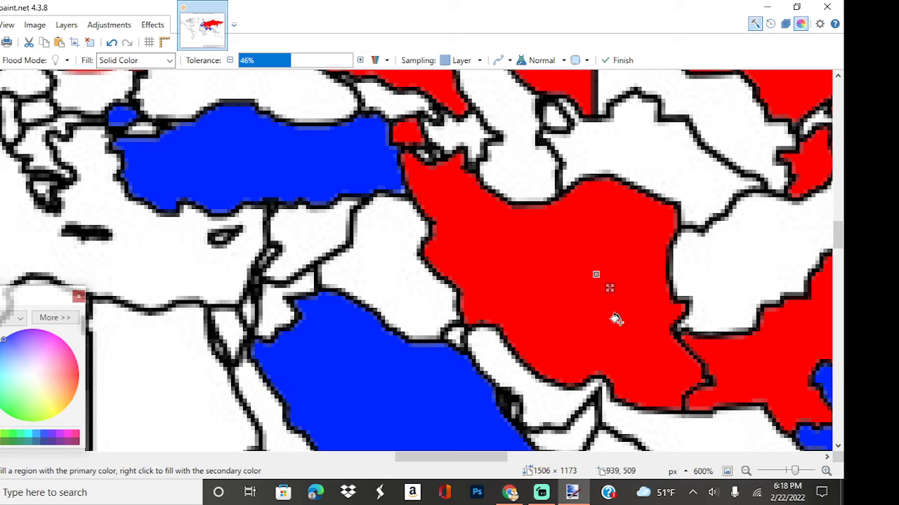
mouse_move(391, 250)
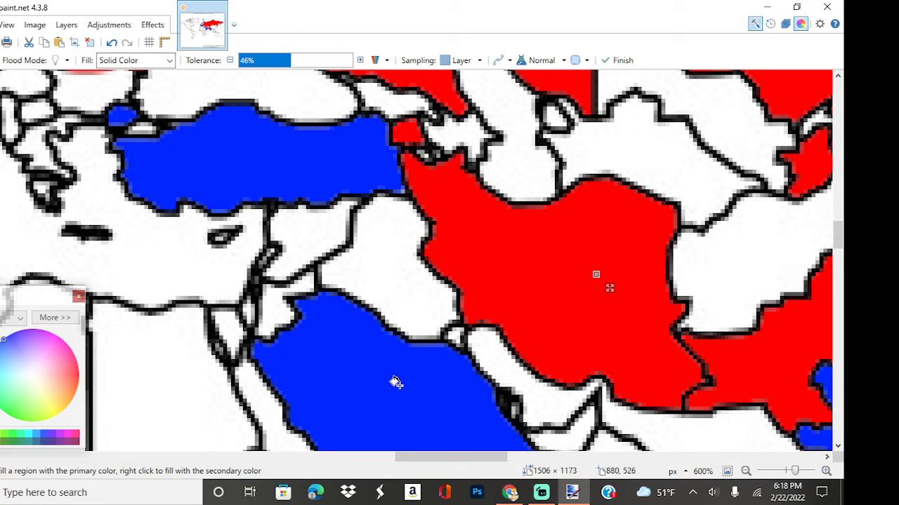
mouse_move(570, 163)
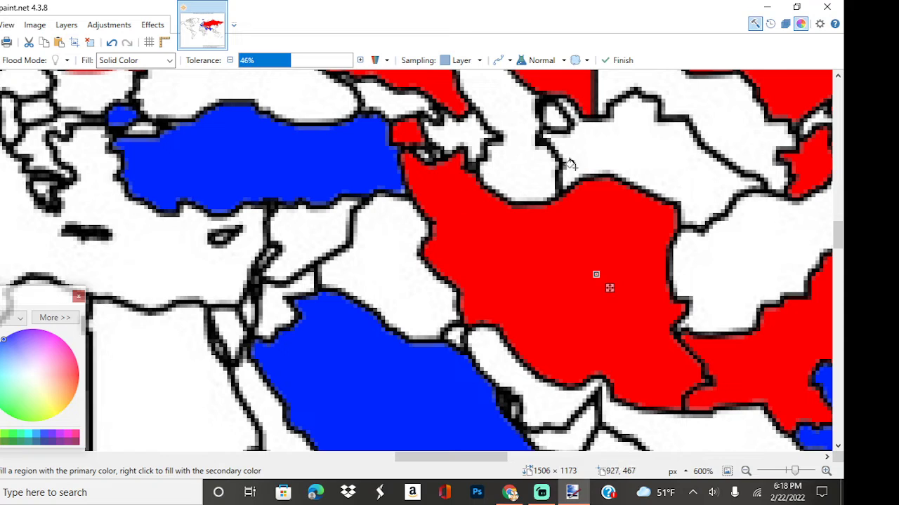
- Bucket-fill the UAE and Oman blue, then recolour Iraq and fill Egypt red
click(414, 250)
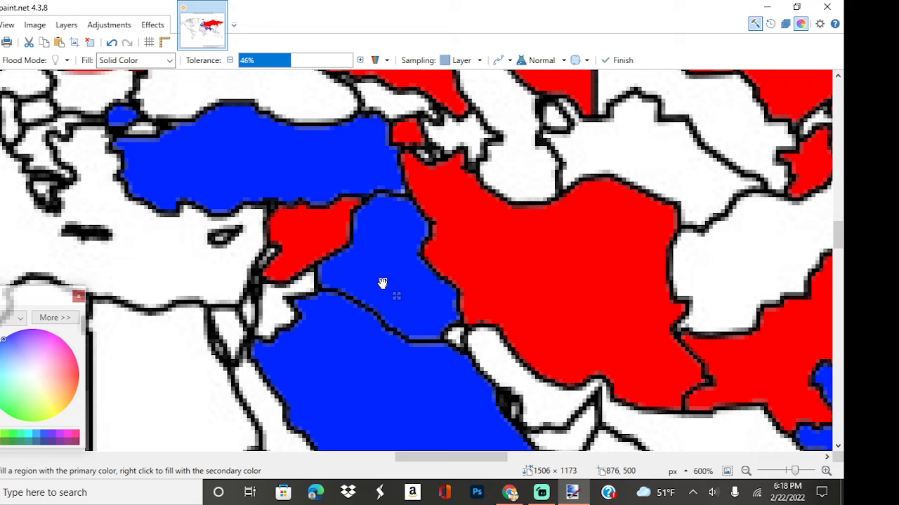
mouse_move(405, 302)
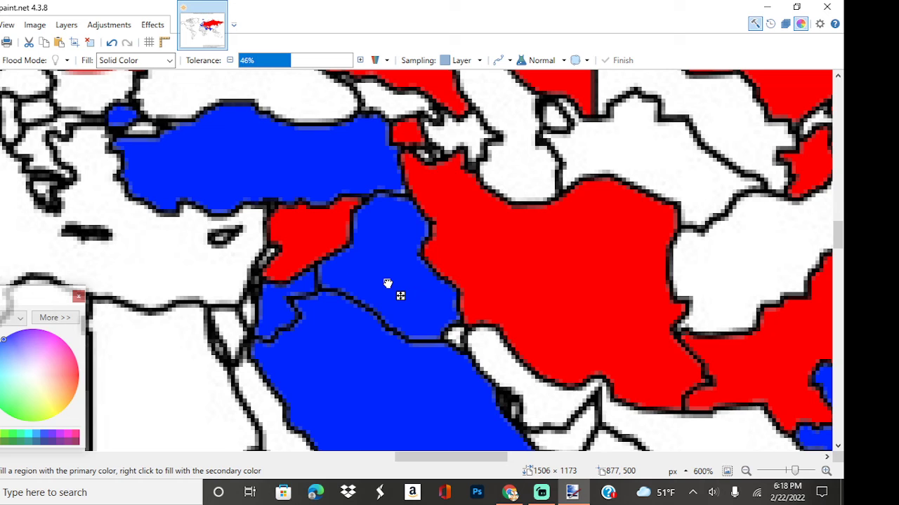
click(388, 284)
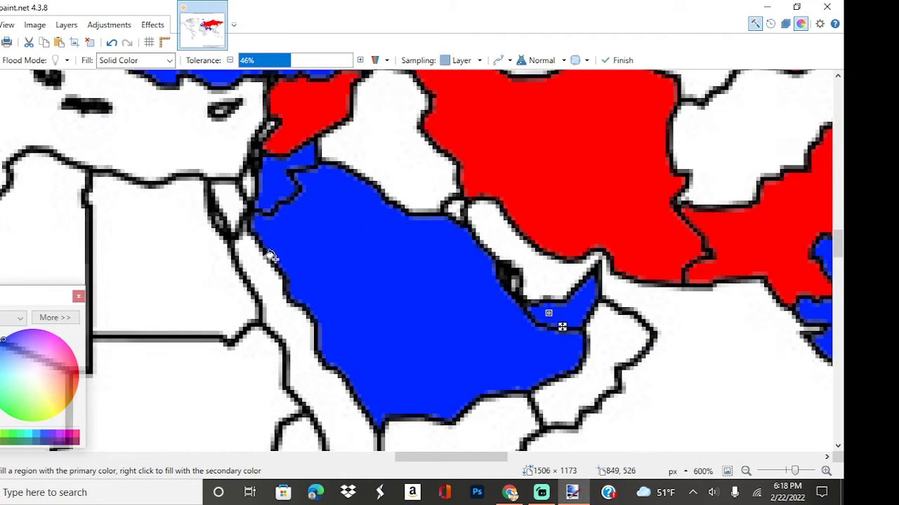
click(401, 174)
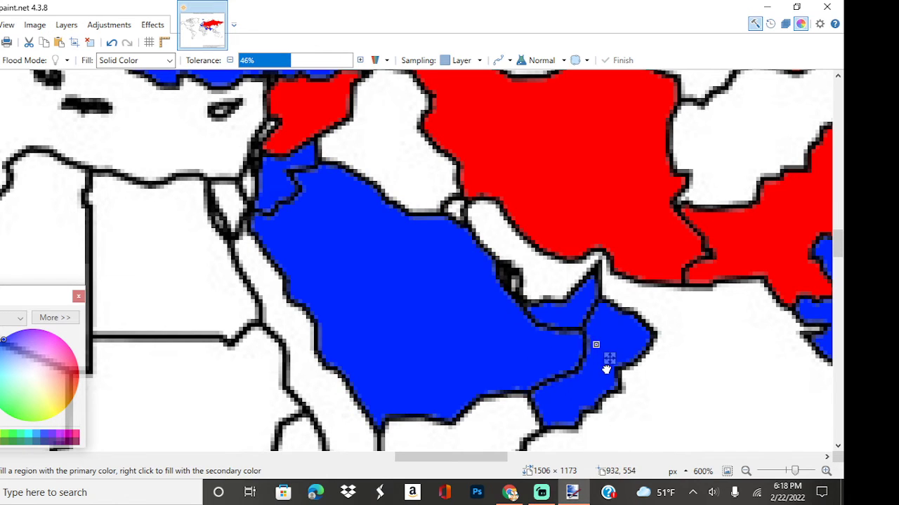
click(379, 149)
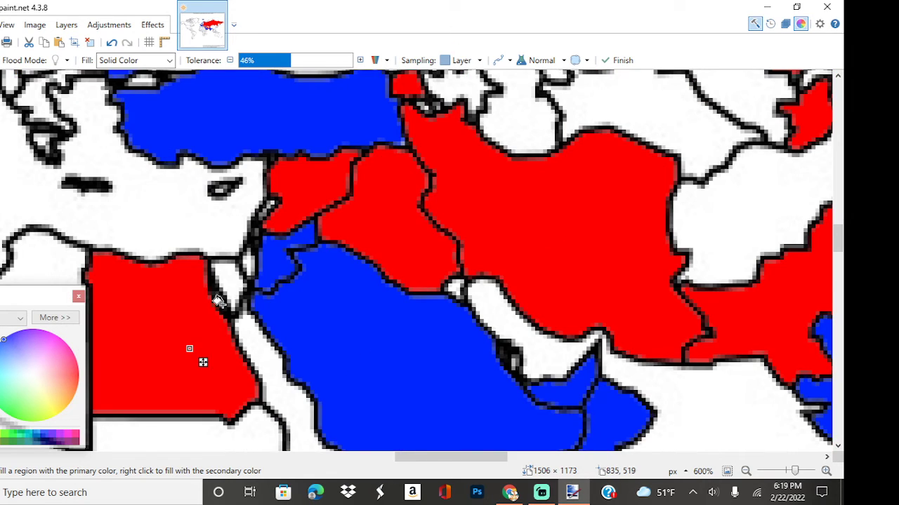
click(227, 288)
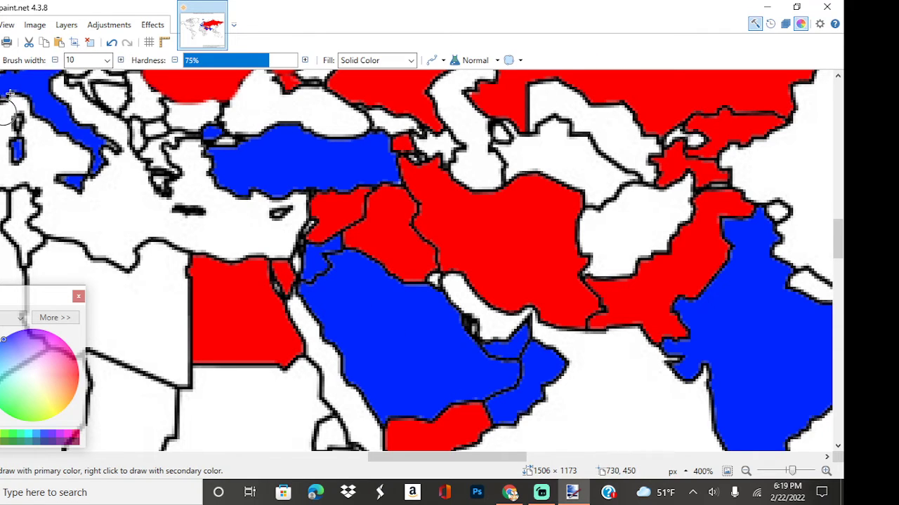
- Give the Paintbrush a 1-pixel width for fine Levant border touch-ups
click(84, 59)
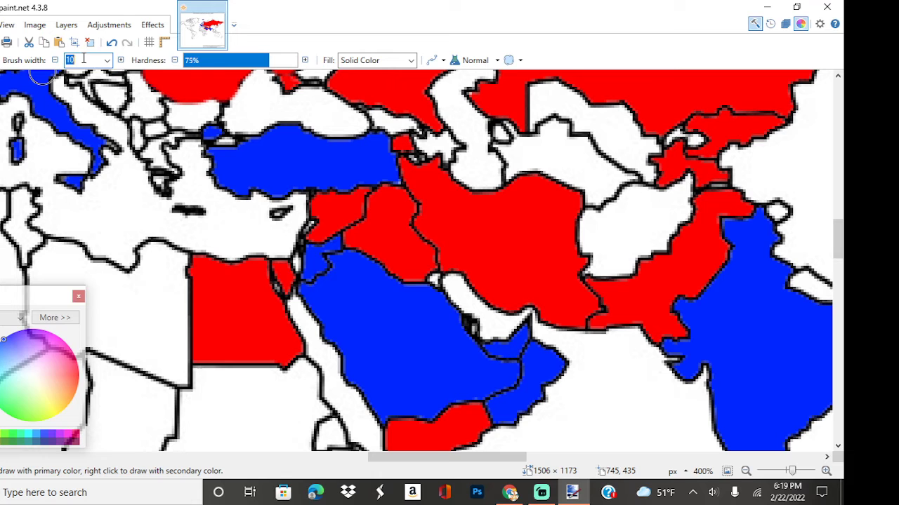
text(1)
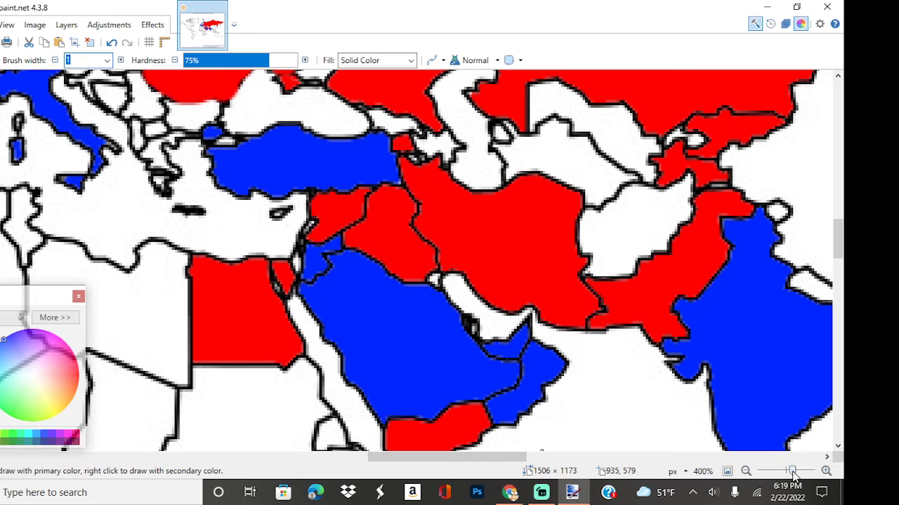
click(825, 472)
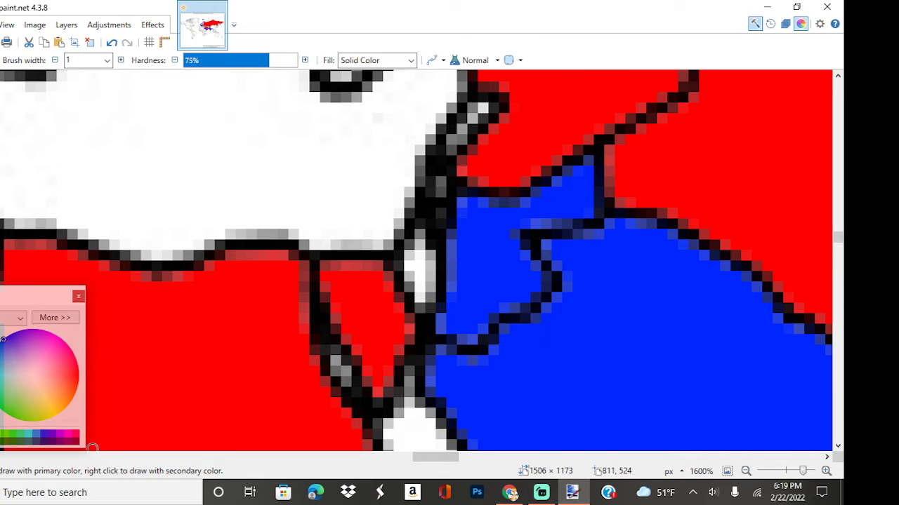
mouse_move(431, 202)
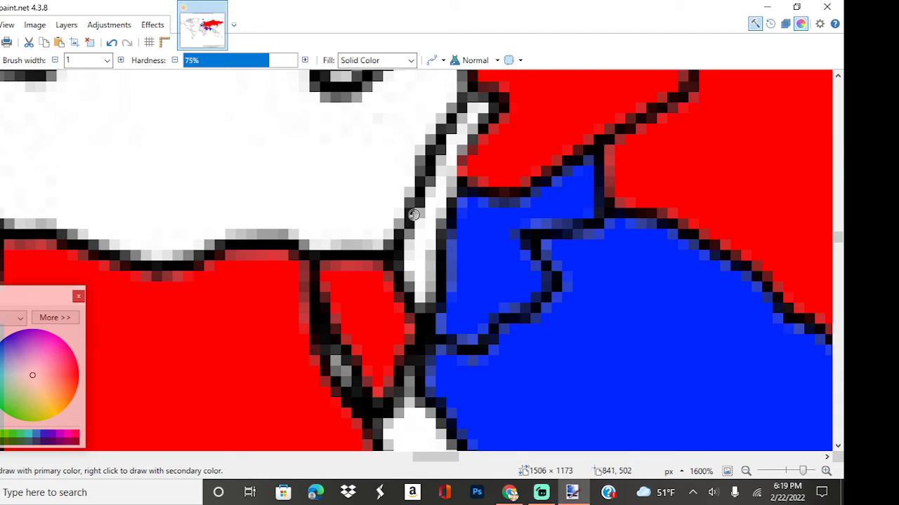
mouse_move(175, 434)
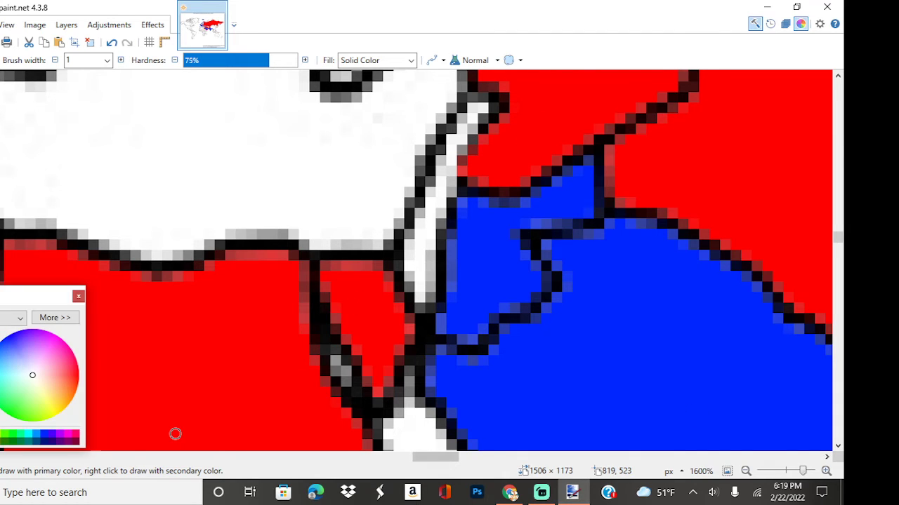
mouse_move(345, 246)
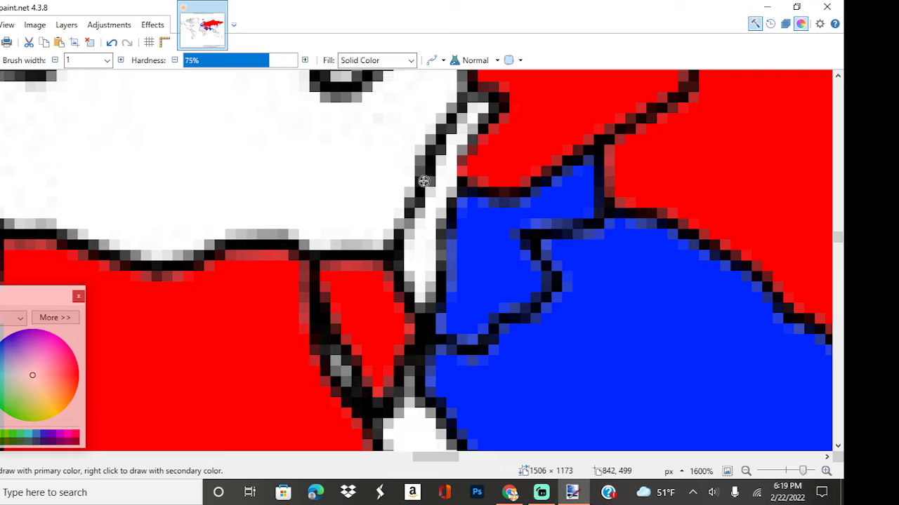
mouse_move(306, 227)
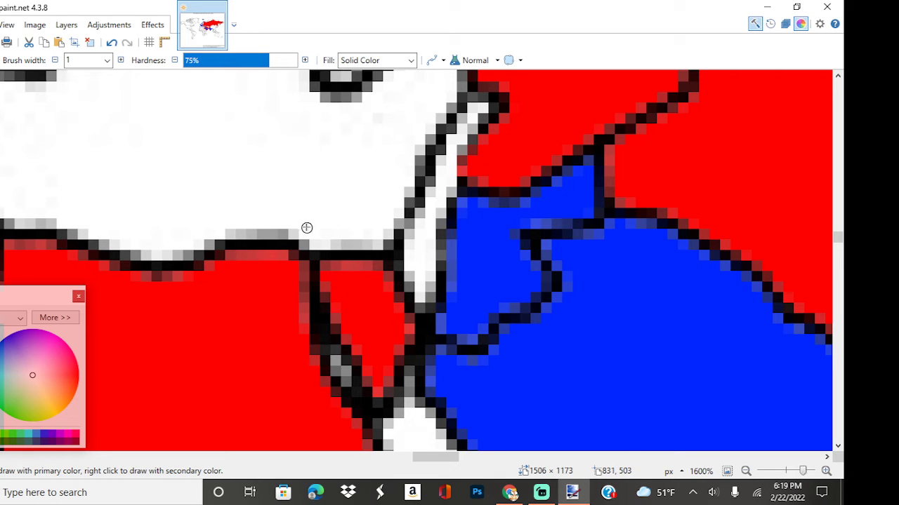
mouse_move(306, 227)
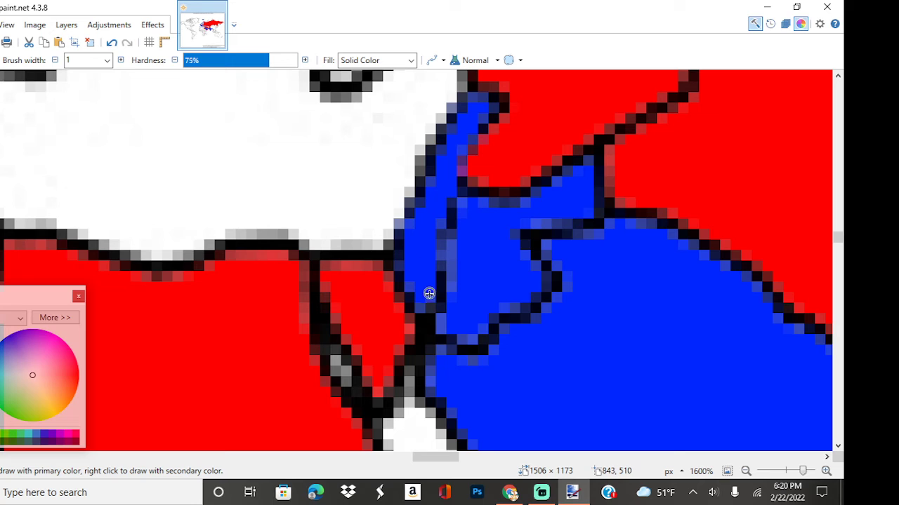
- Brush the Levant coastal strip blue, mark its southern tip red, and fill the western land red
drag(429, 293, 472, 182)
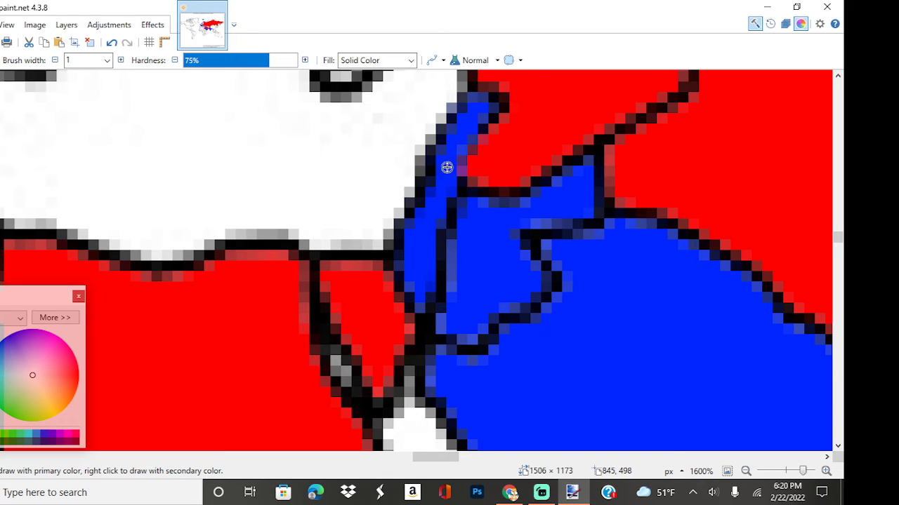
mouse_move(394, 283)
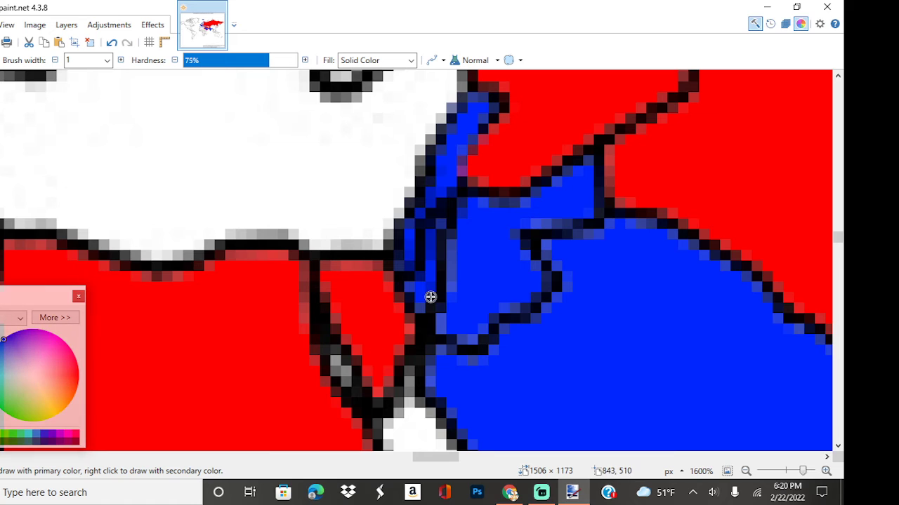
click(420, 291)
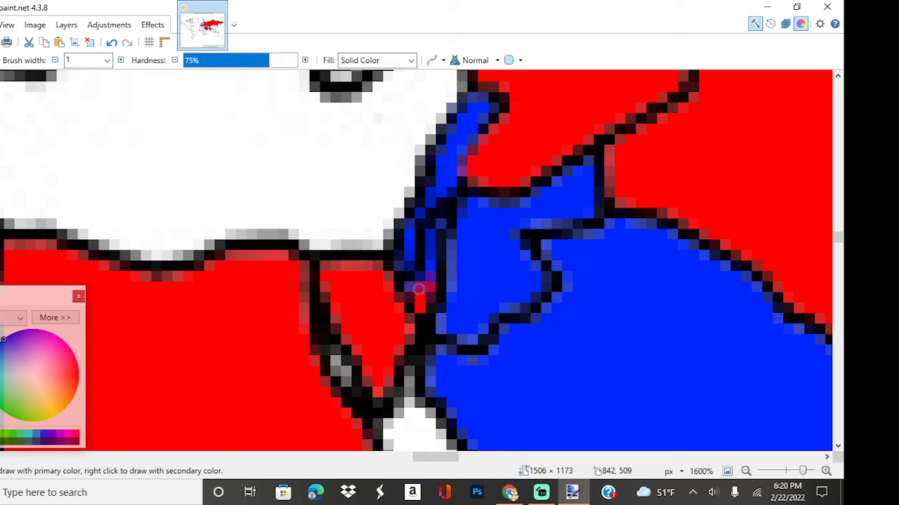
click(419, 291)
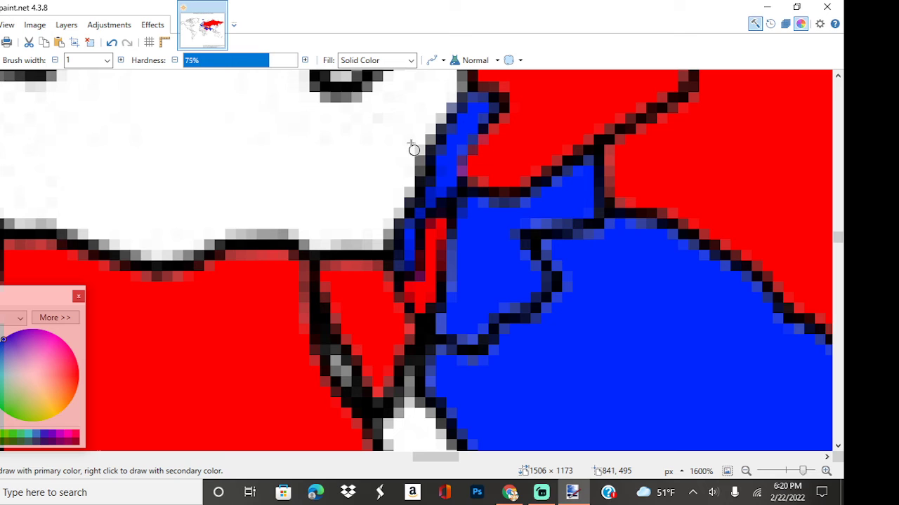
mouse_move(410, 143)
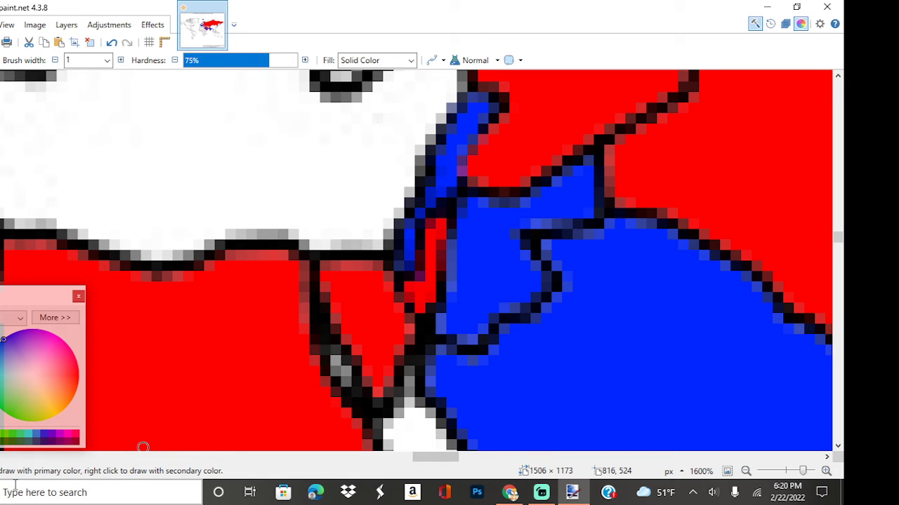
mouse_move(39, 346)
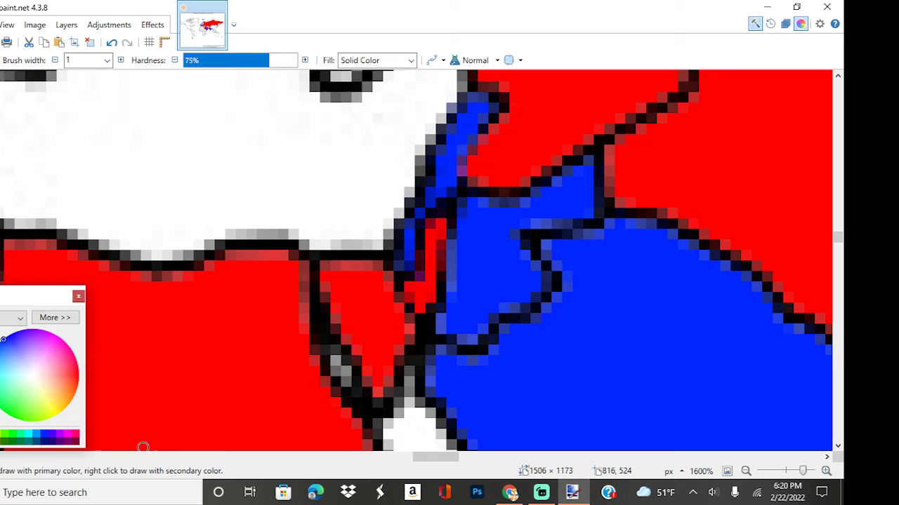
click(79, 376)
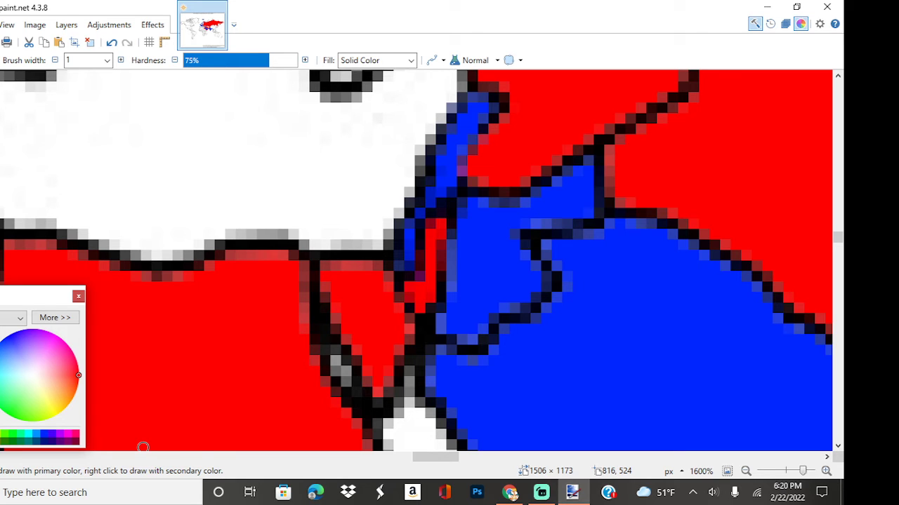
mouse_move(386, 296)
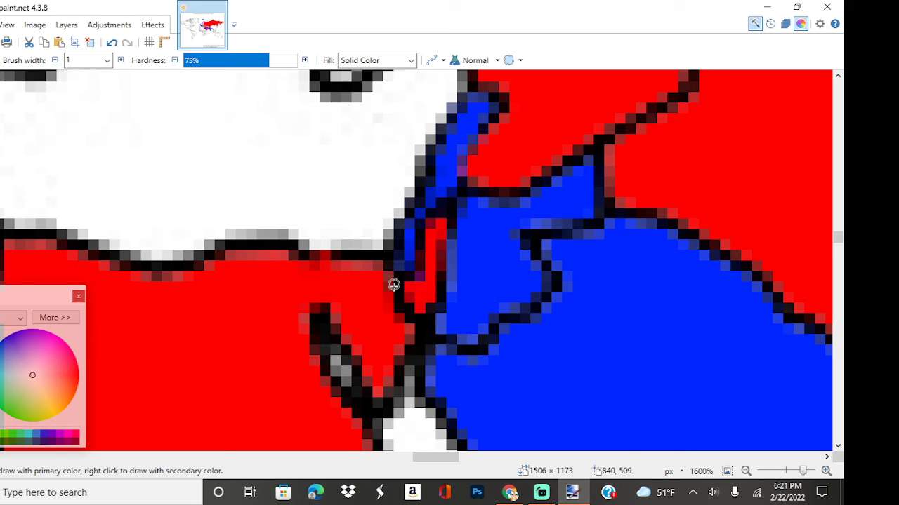
mouse_move(342, 270)
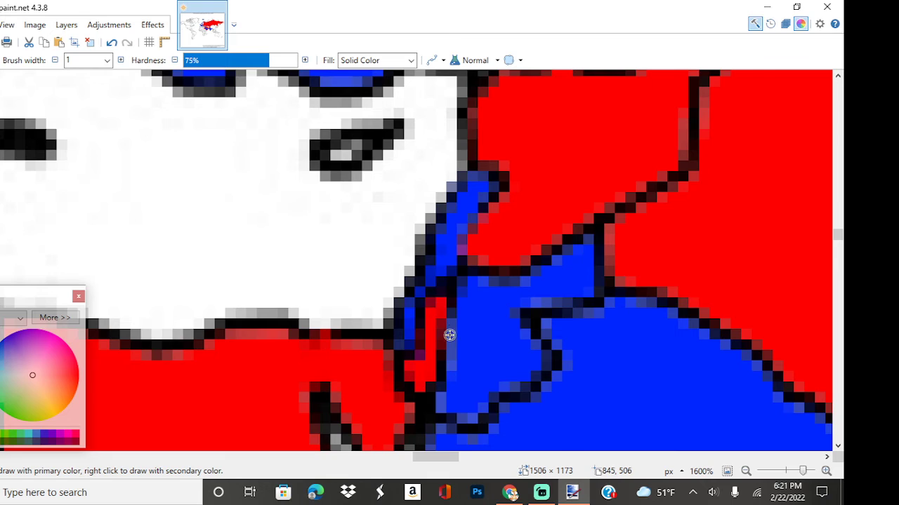
mouse_move(506, 120)
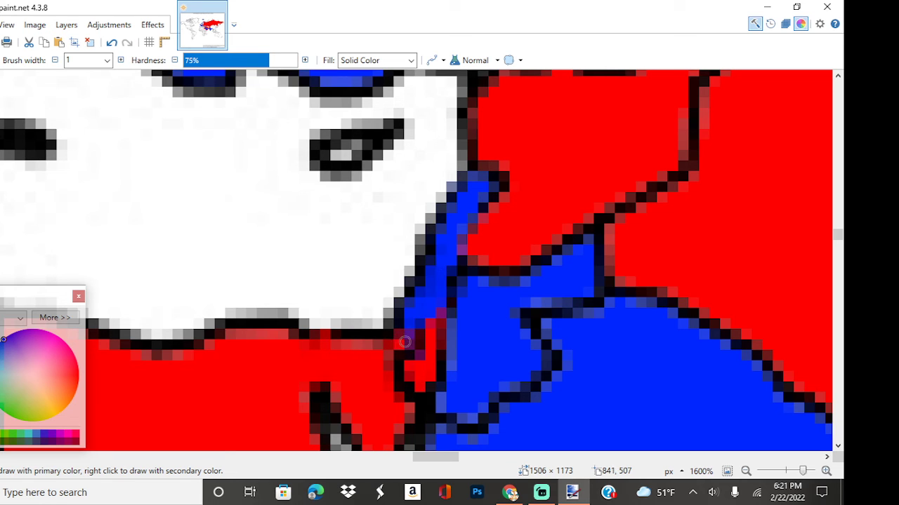
- Brush red over the lower part, the rest and the remaining blue tip of the strip
drag(404, 342, 433, 306)
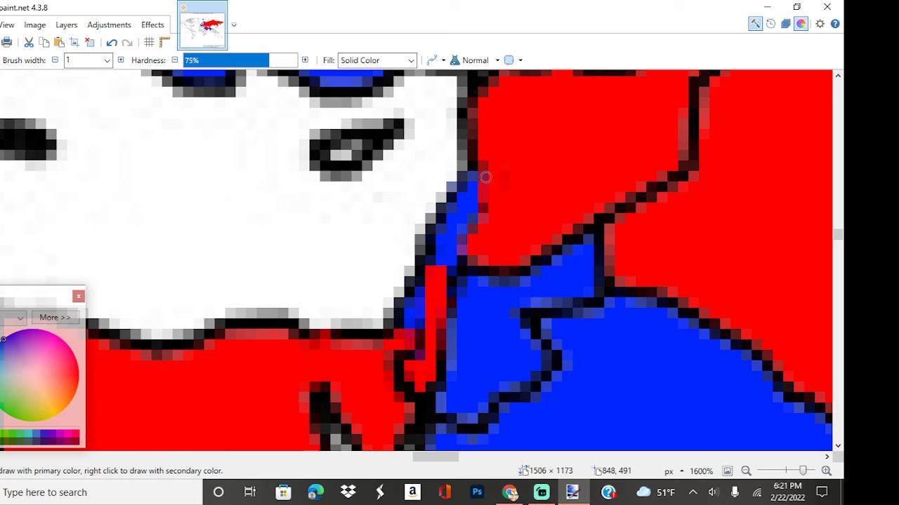
drag(486, 177, 478, 239)
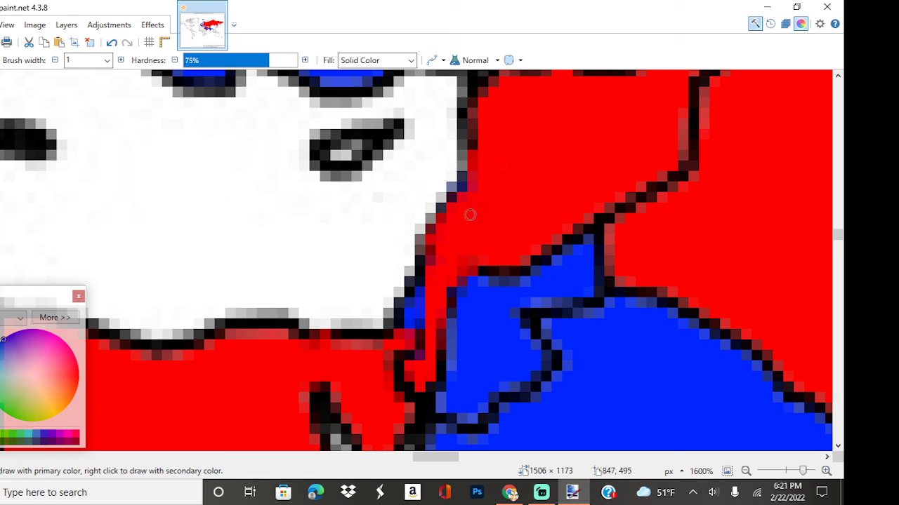
mouse_move(401, 331)
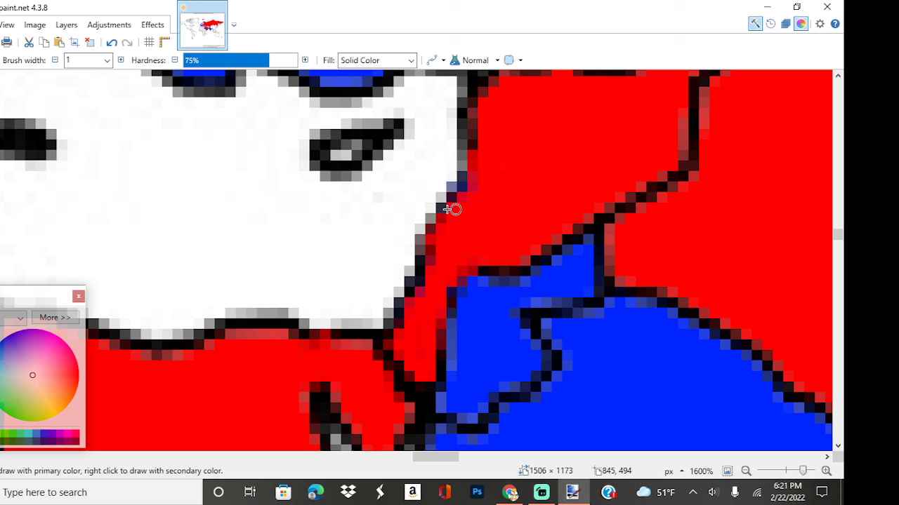
drag(452, 208, 462, 289)
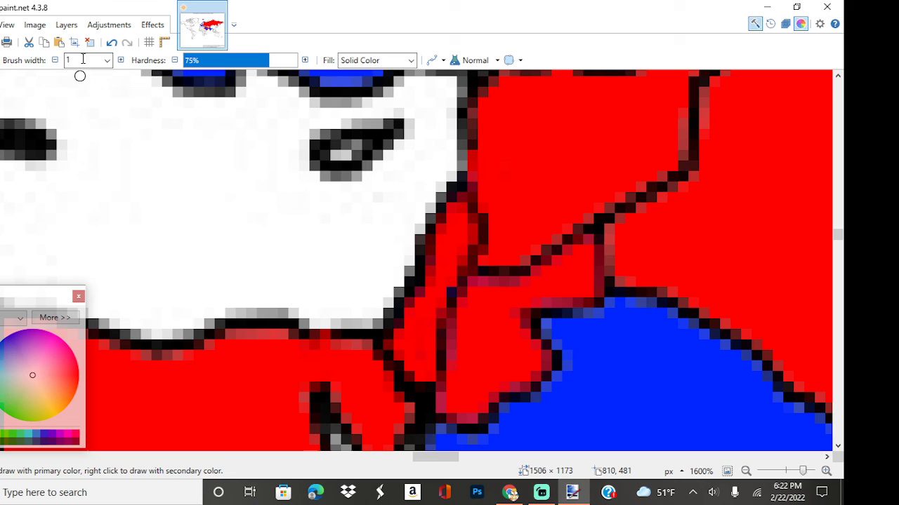
- Widen the brush to 5 and paint red into the blue region's northern edge
click(107, 59)
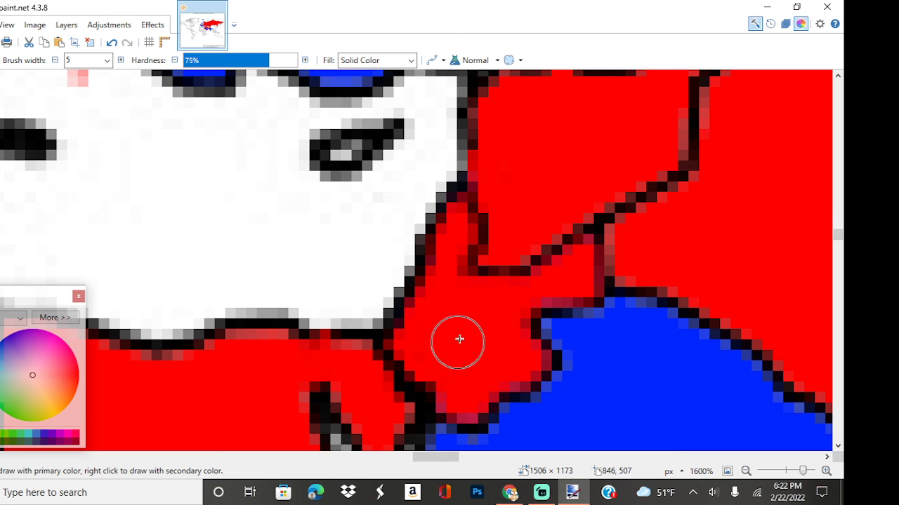
mouse_move(598, 277)
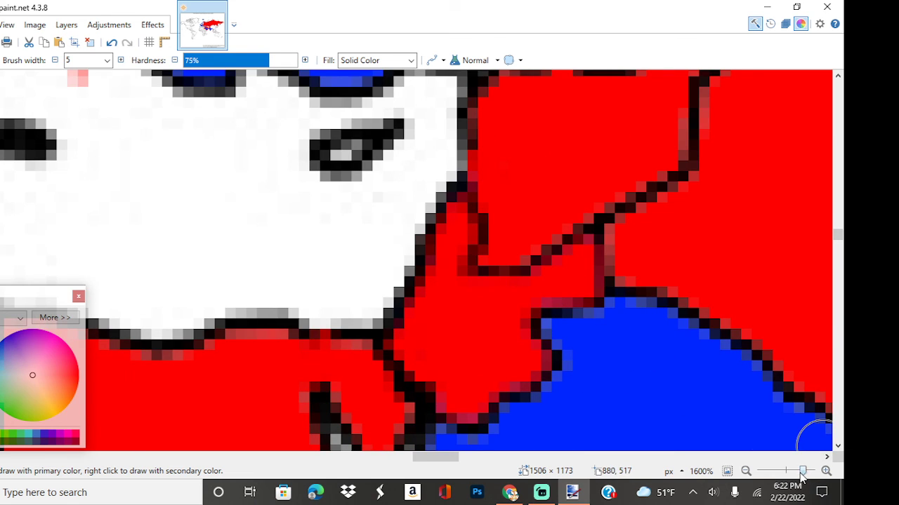
click(688, 358)
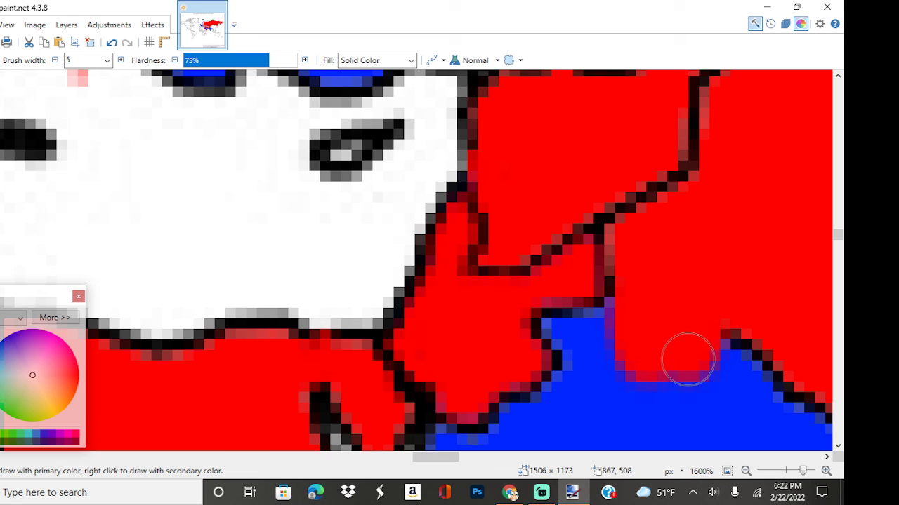